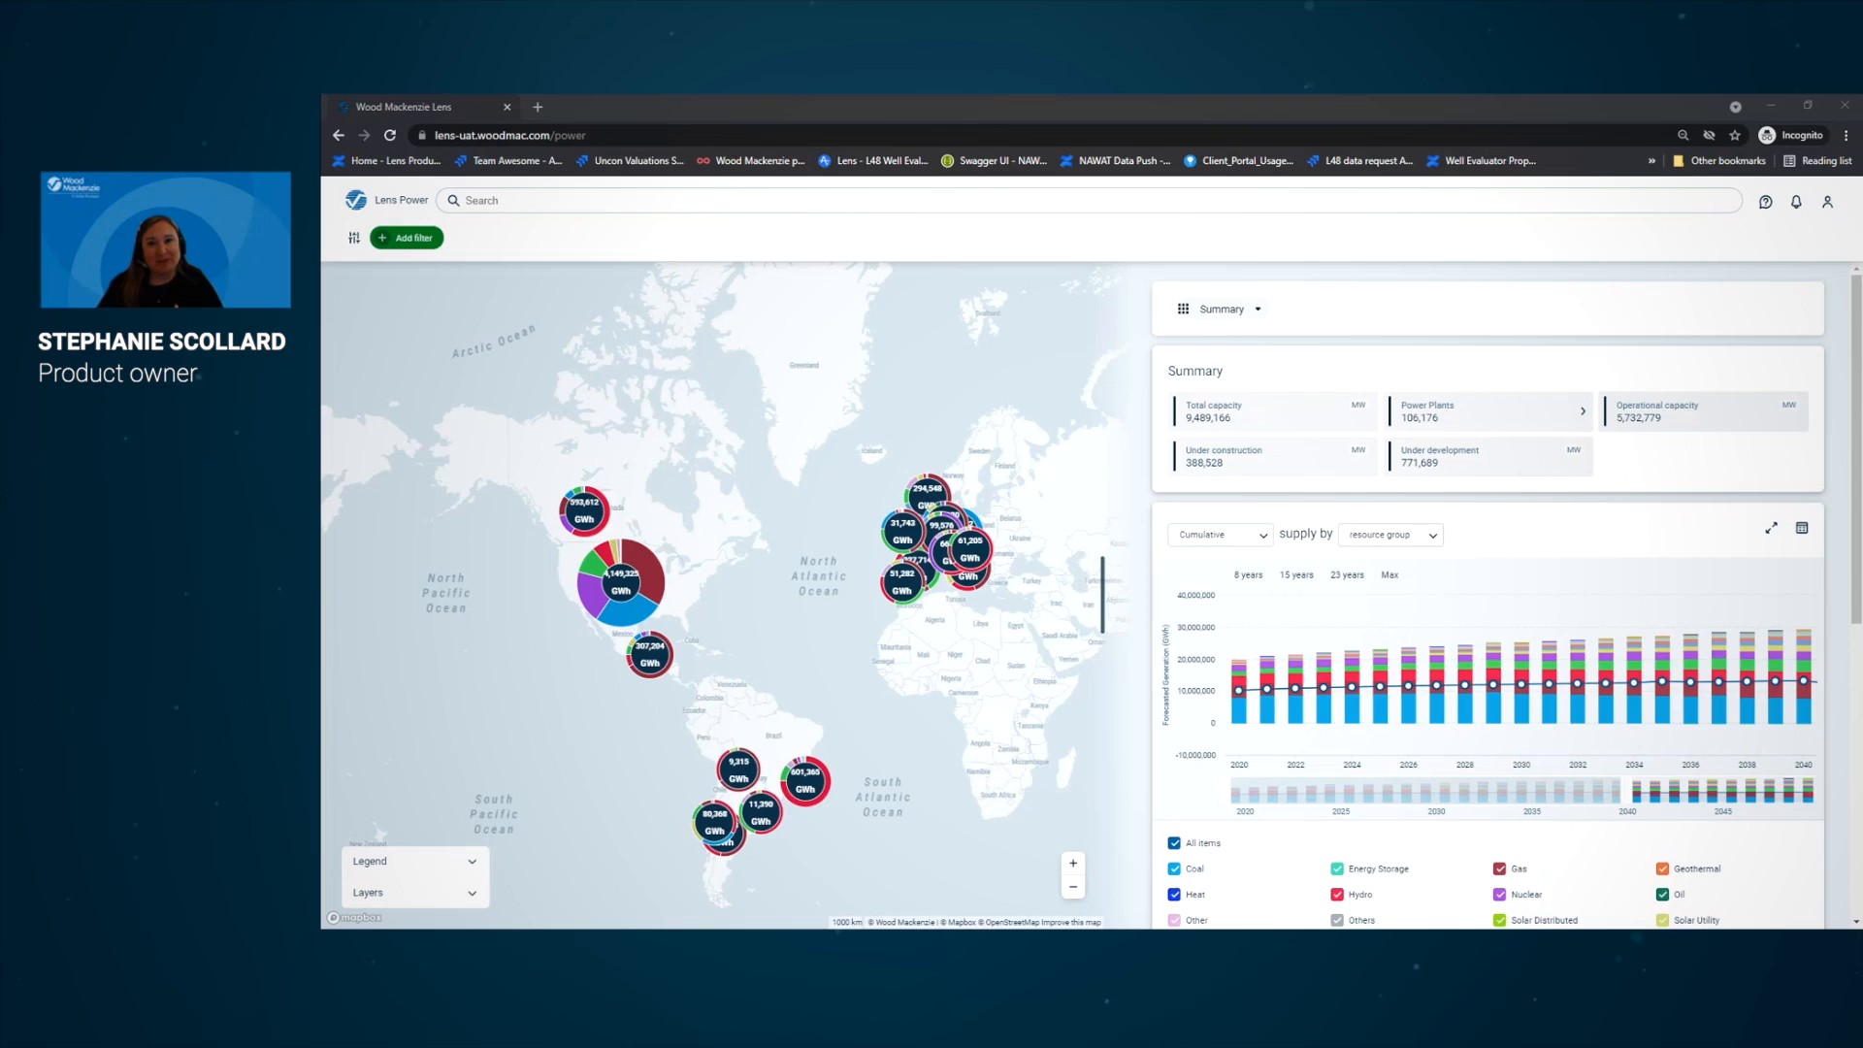
{"action": "mouse_move", "coordinate": [1596, 229]}
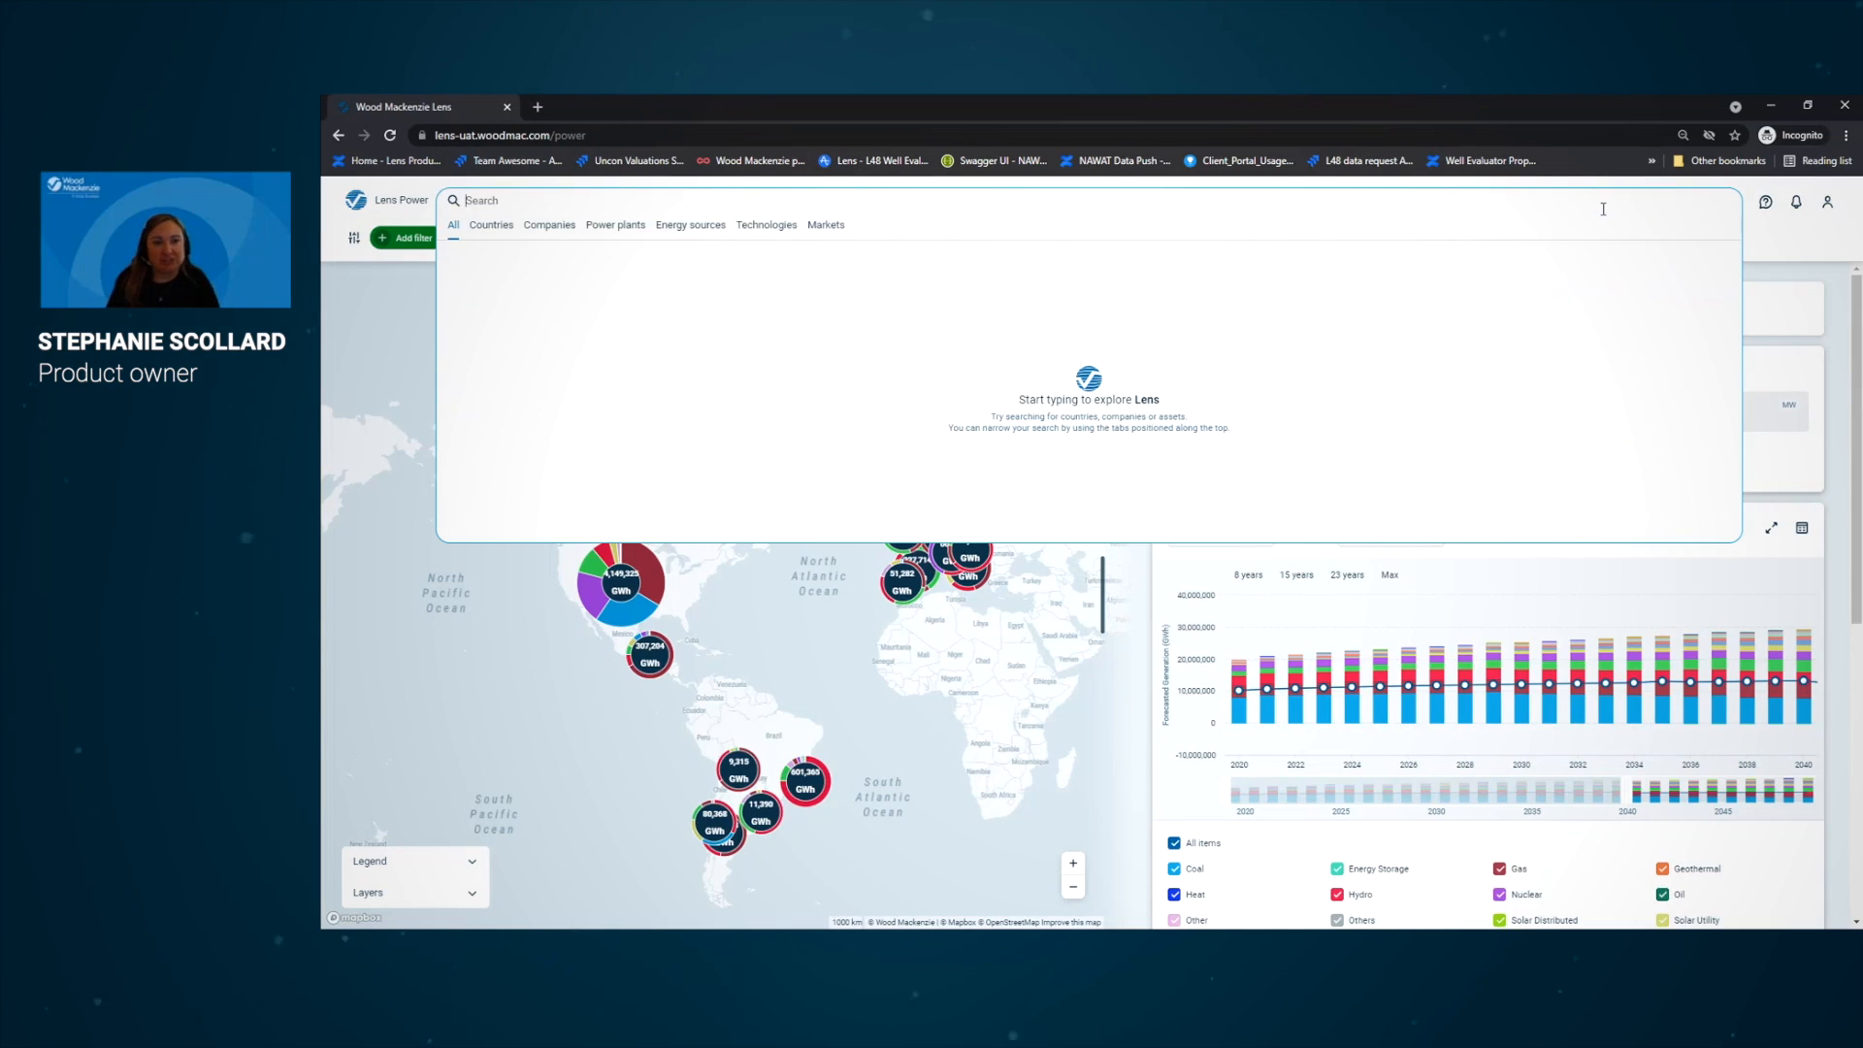
Search Lens Power for "Dogger Bank A" to list the matching UK power plants
{"action": "type", "text": "Dogger Bank A"}
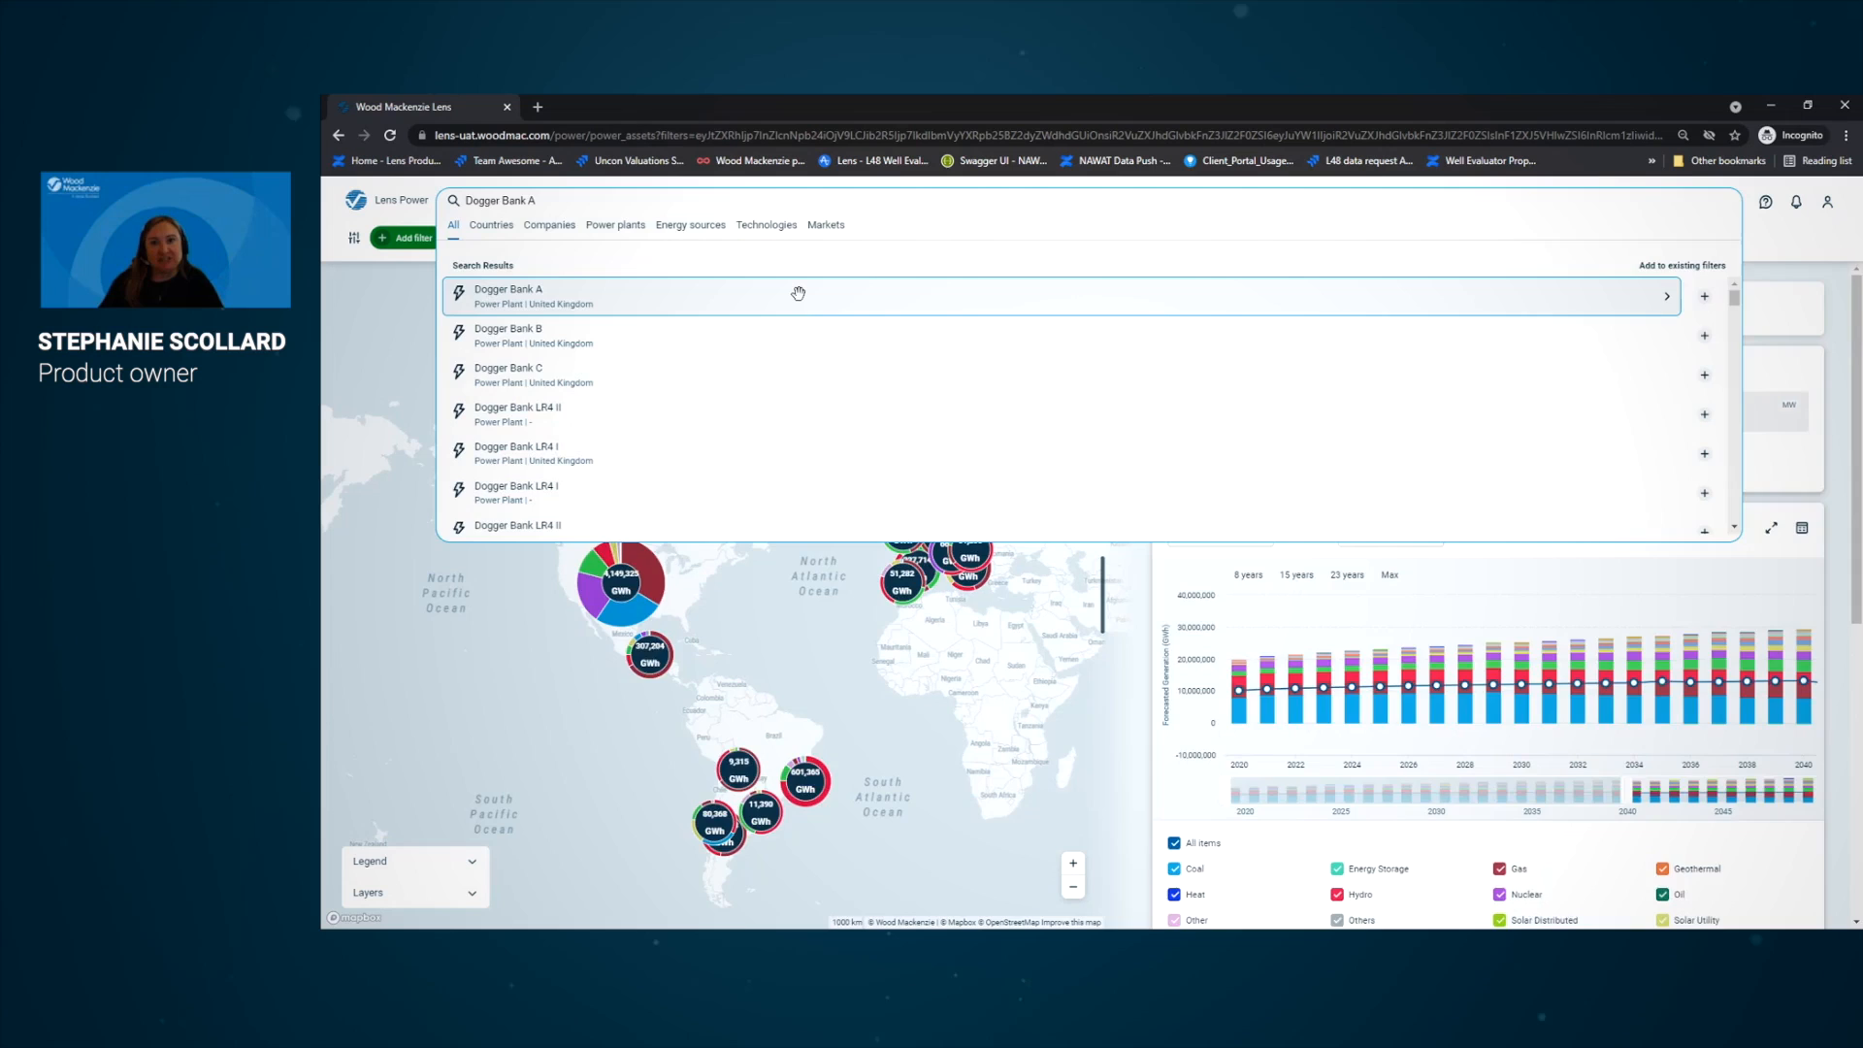
Go to the Dogger Bank A offshore wind asset page and reveal its asset views list
{"action": "left_click", "coordinate": [509, 295]}
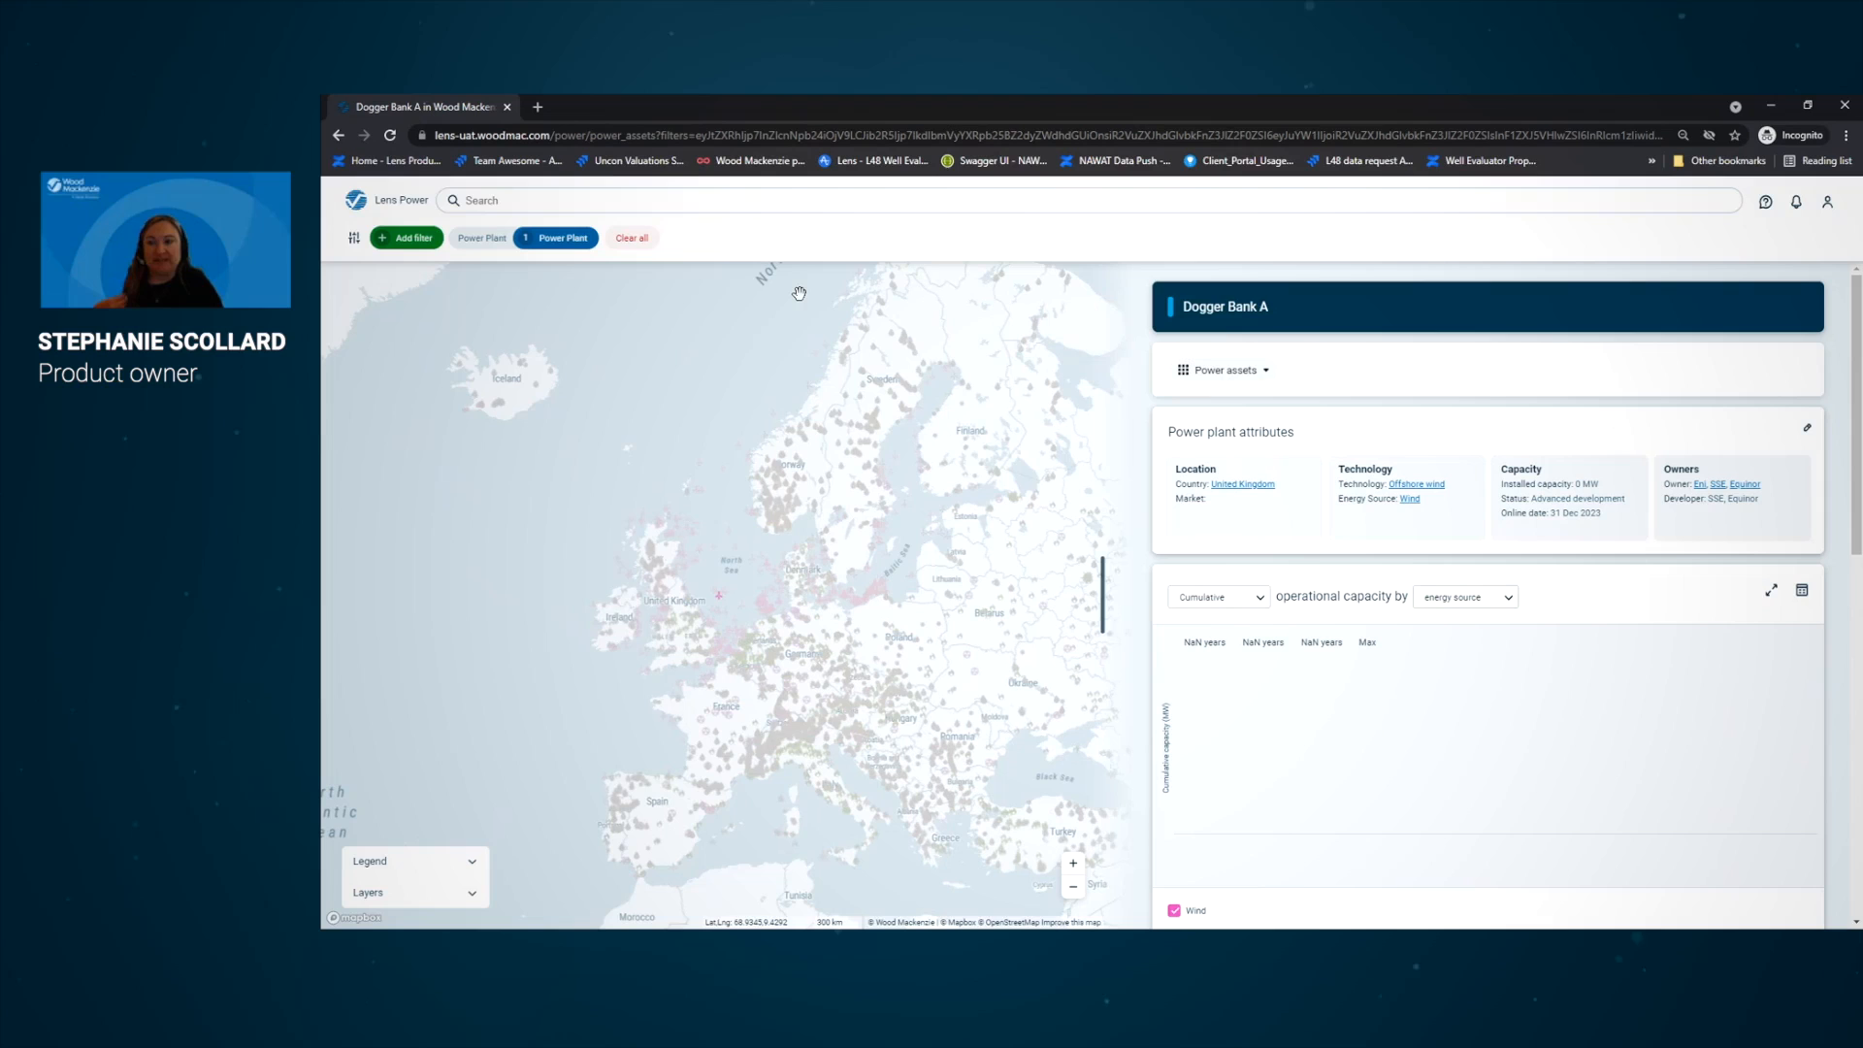
{"action": "mouse_move", "coordinate": [1724, 516]}
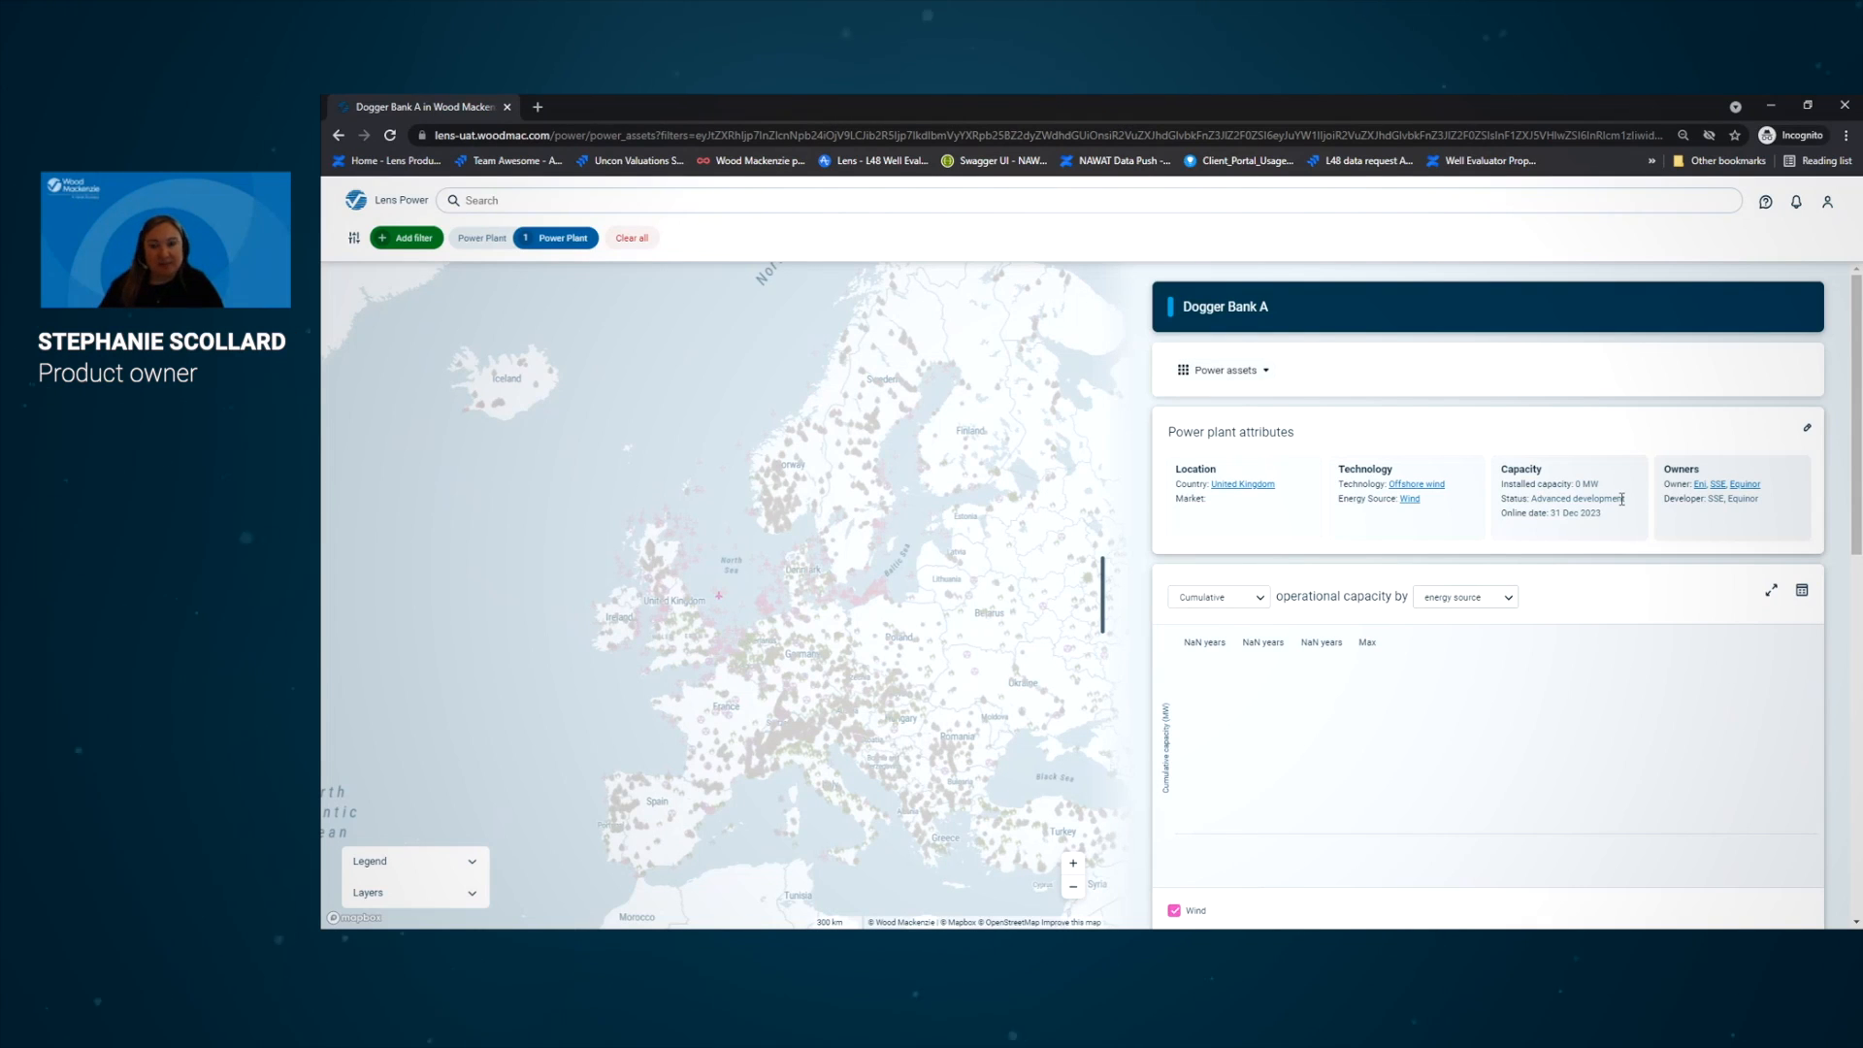
{"action": "mouse_move", "coordinate": [1306, 415]}
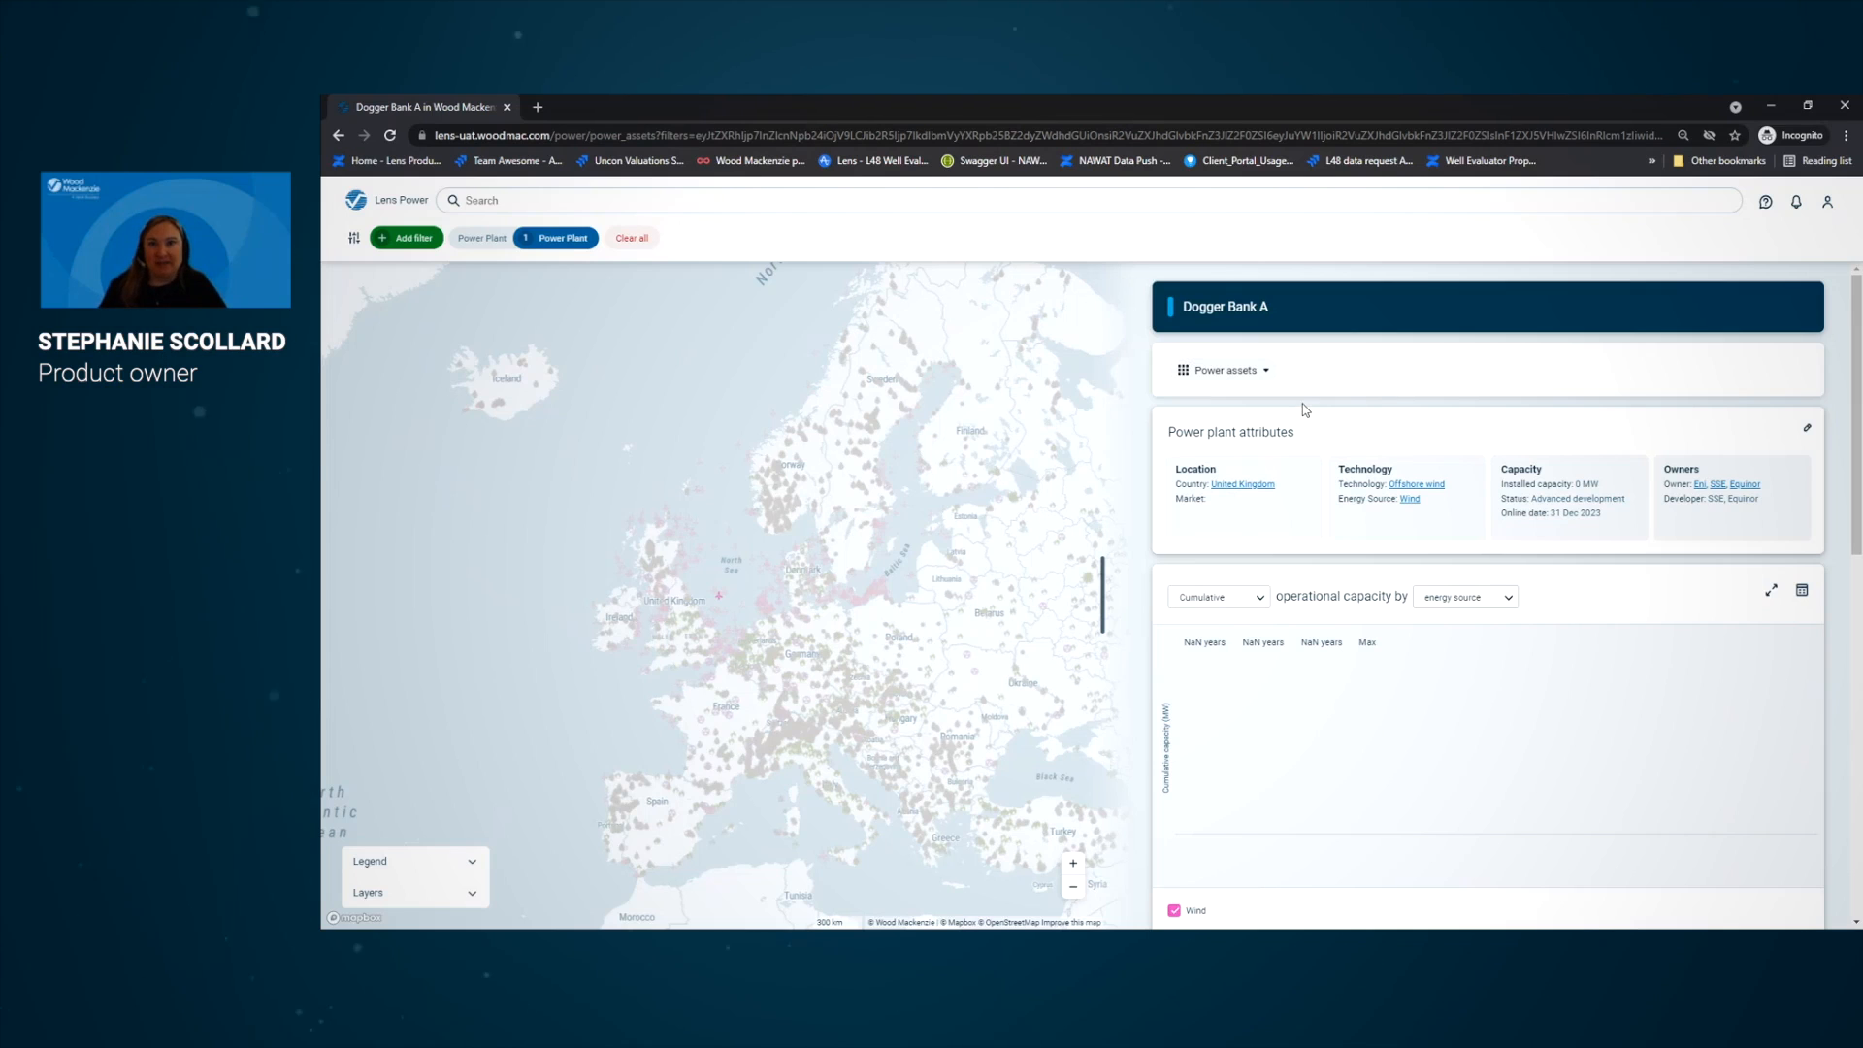
{"action": "left_click", "coordinate": [1224, 368]}
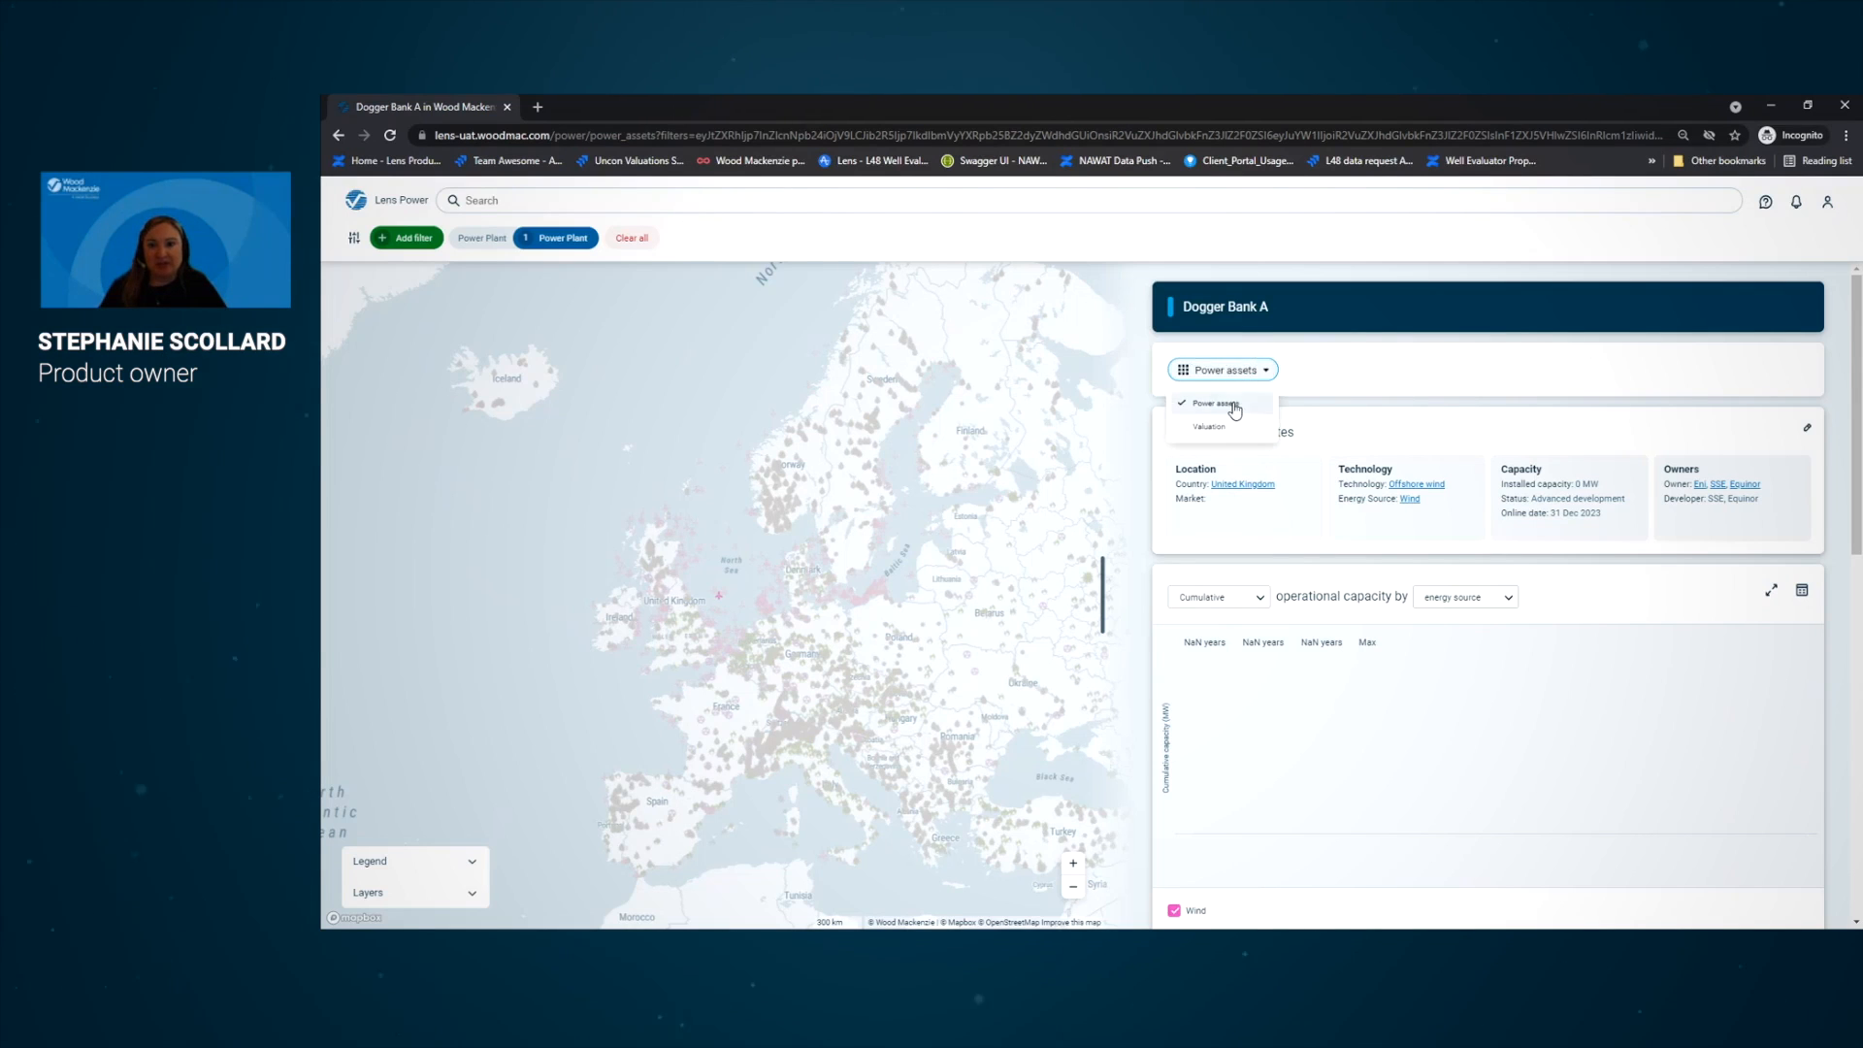
Switch Dogger Bank A to the Valuation view, charting operating costs over the Max time range
{"action": "left_click", "coordinate": [1209, 425]}
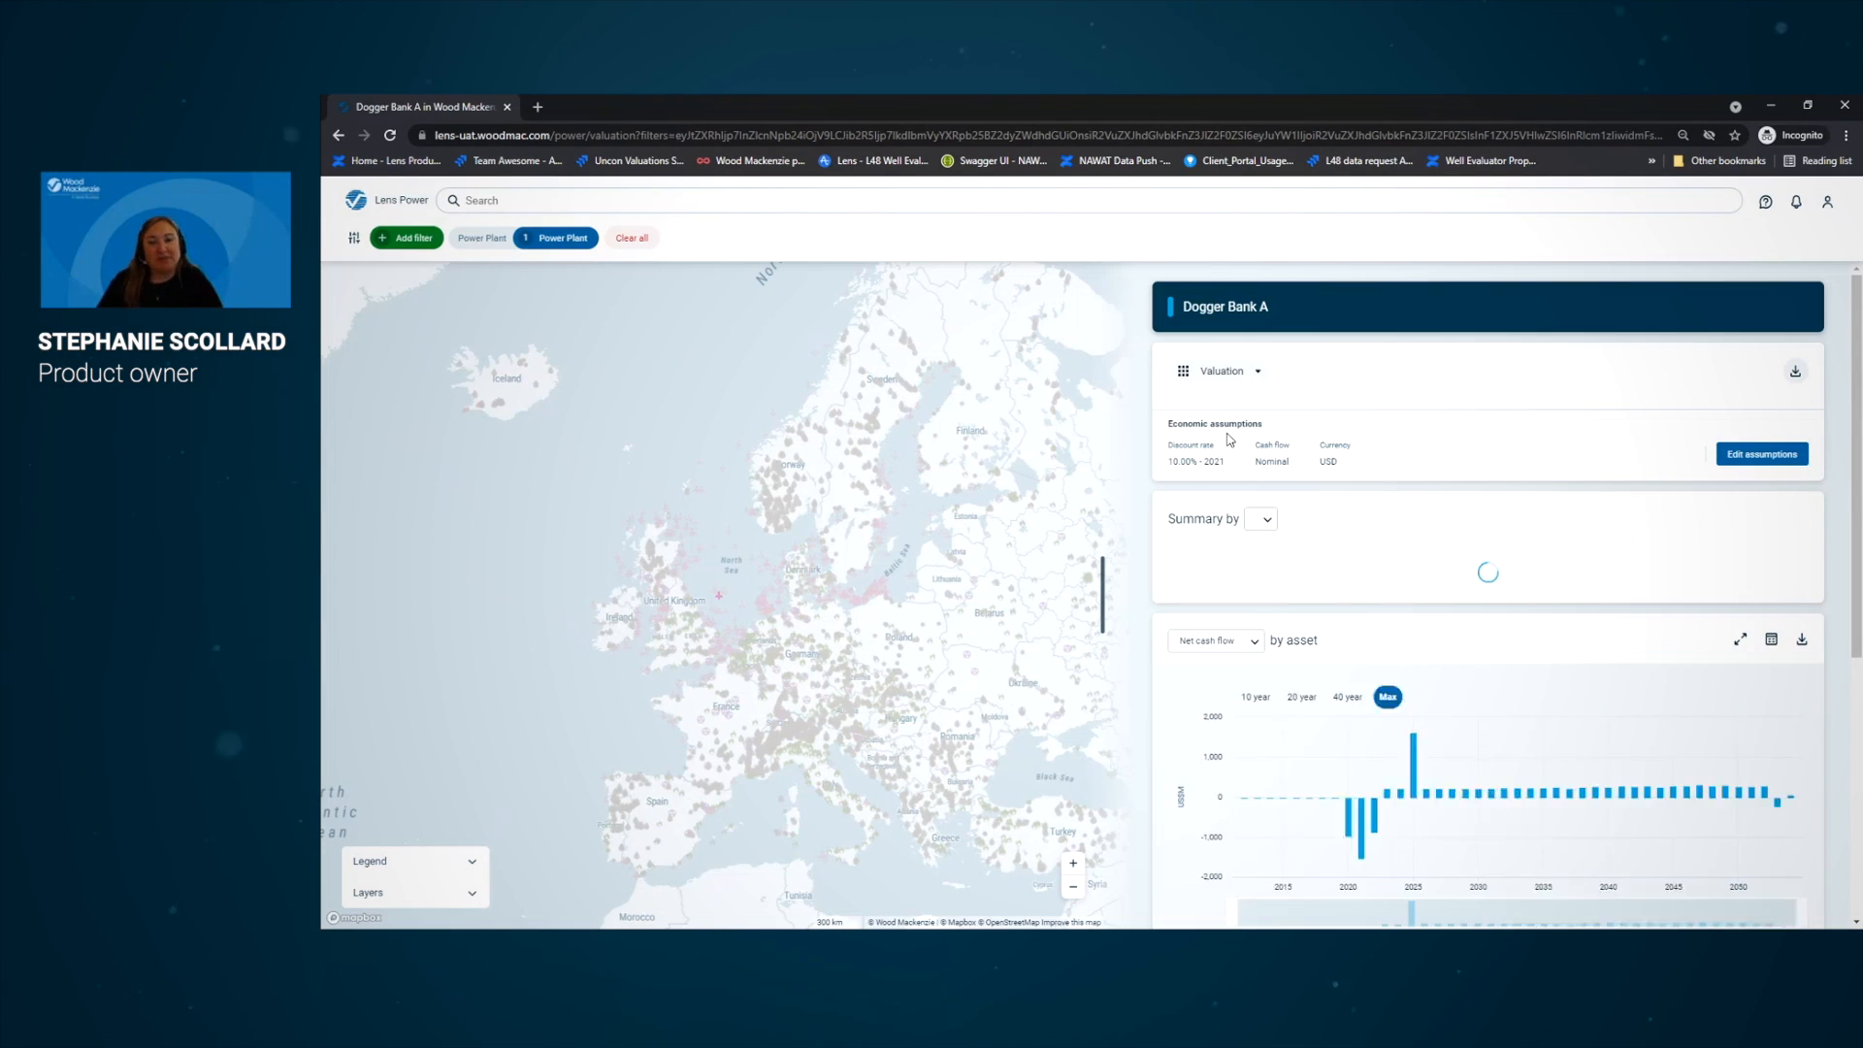
{"action": "left_click", "coordinate": [1300, 739]}
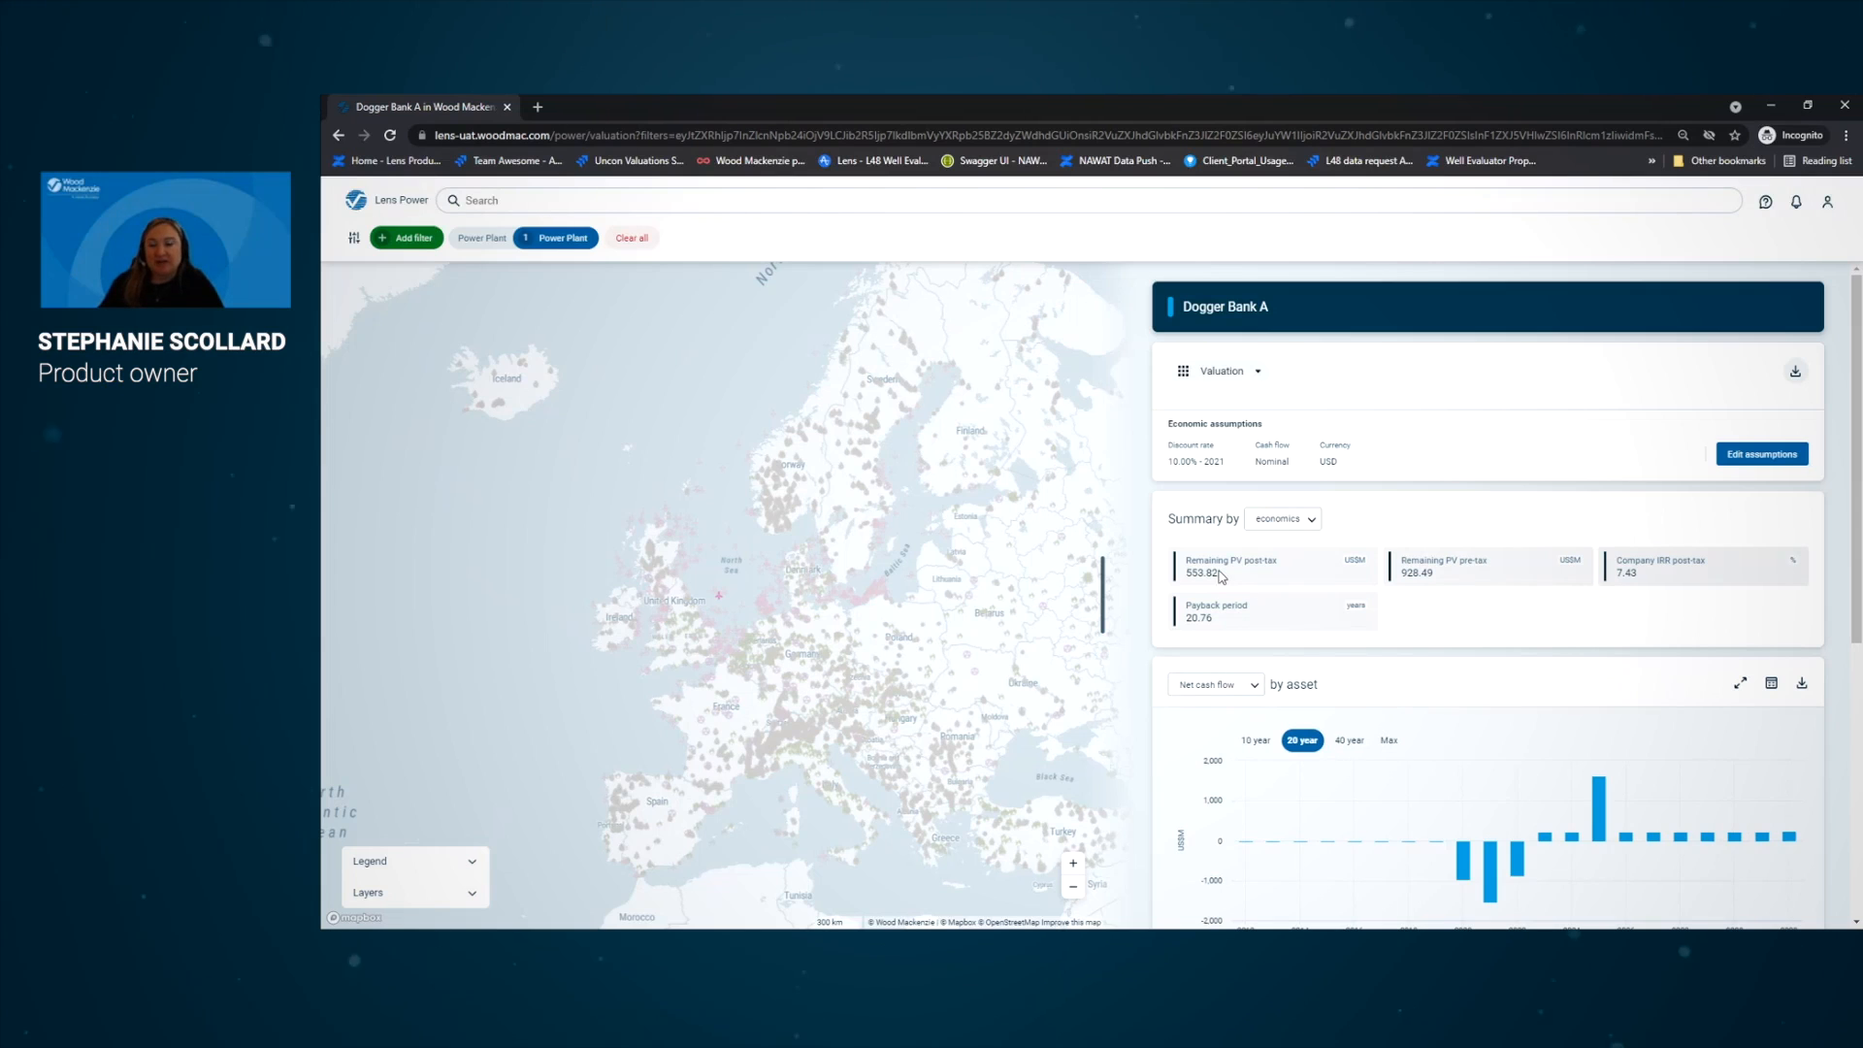
{"action": "mouse_move", "coordinate": [1592, 592]}
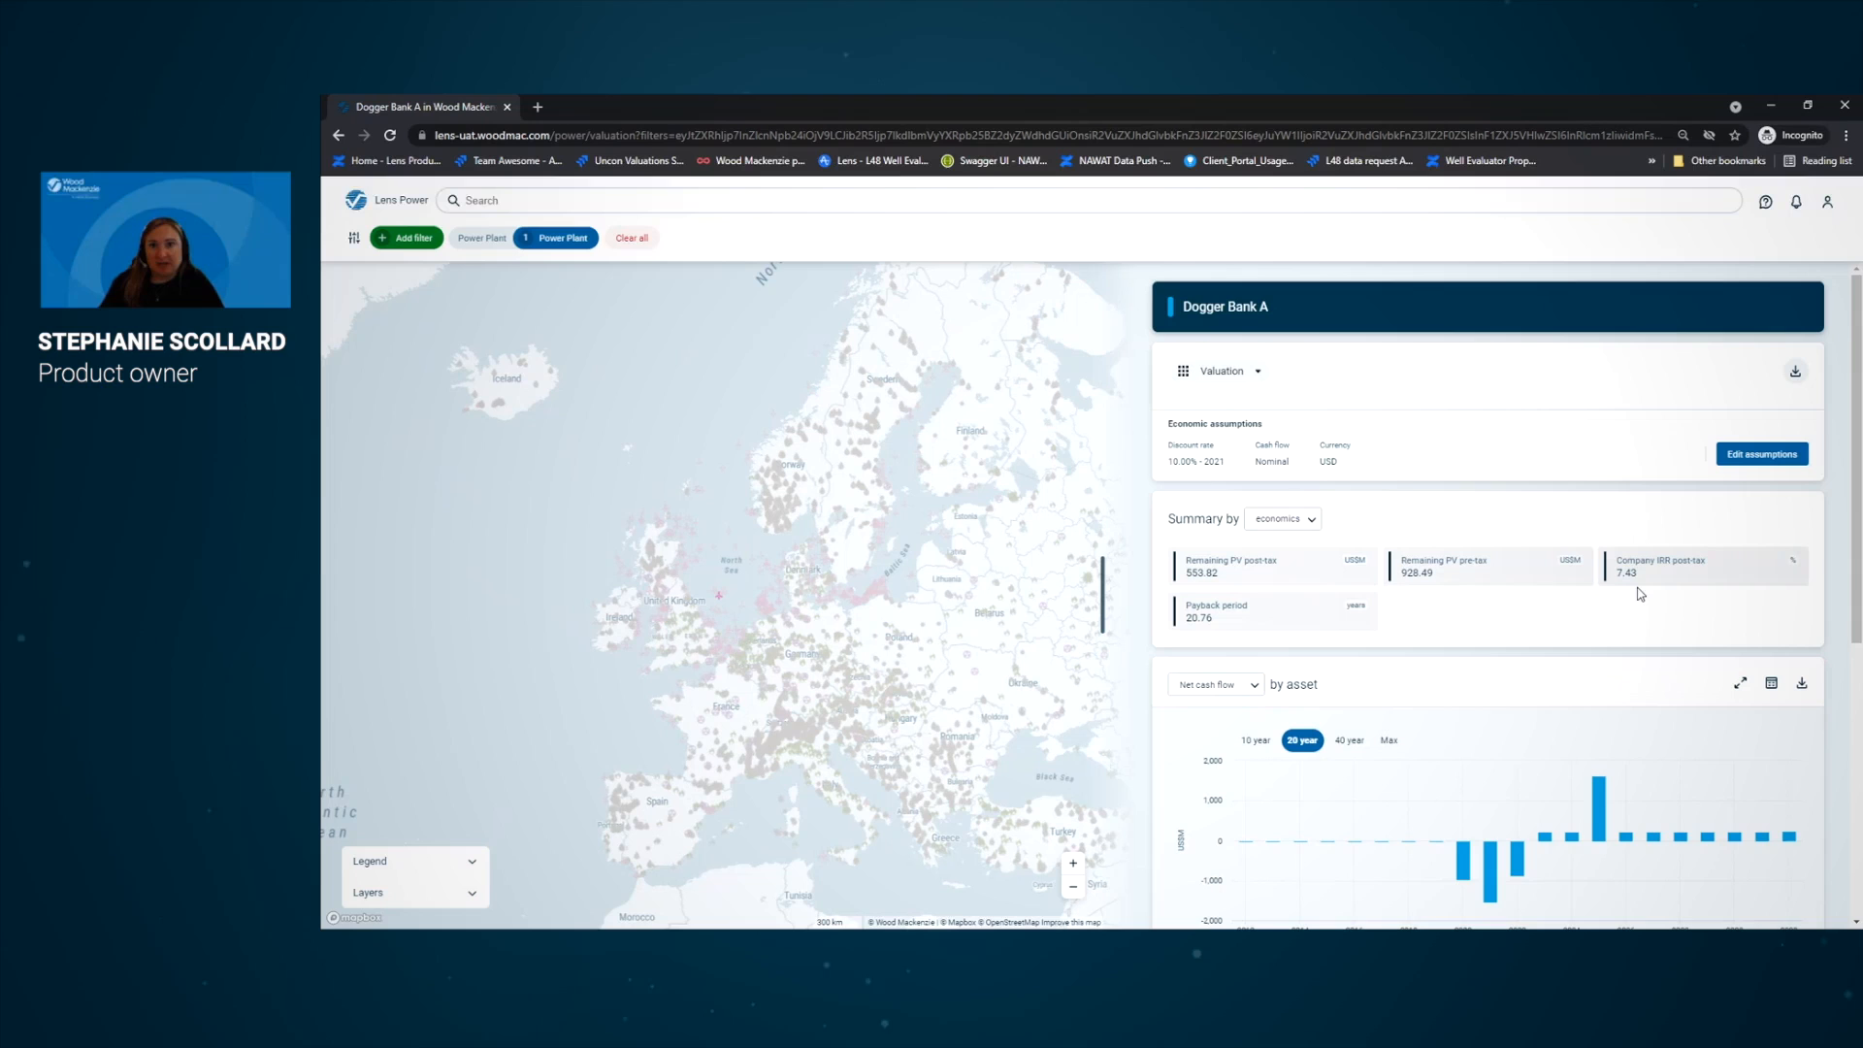
{"action": "scroll", "scroll_direction": "down", "scroll_amount": 3}
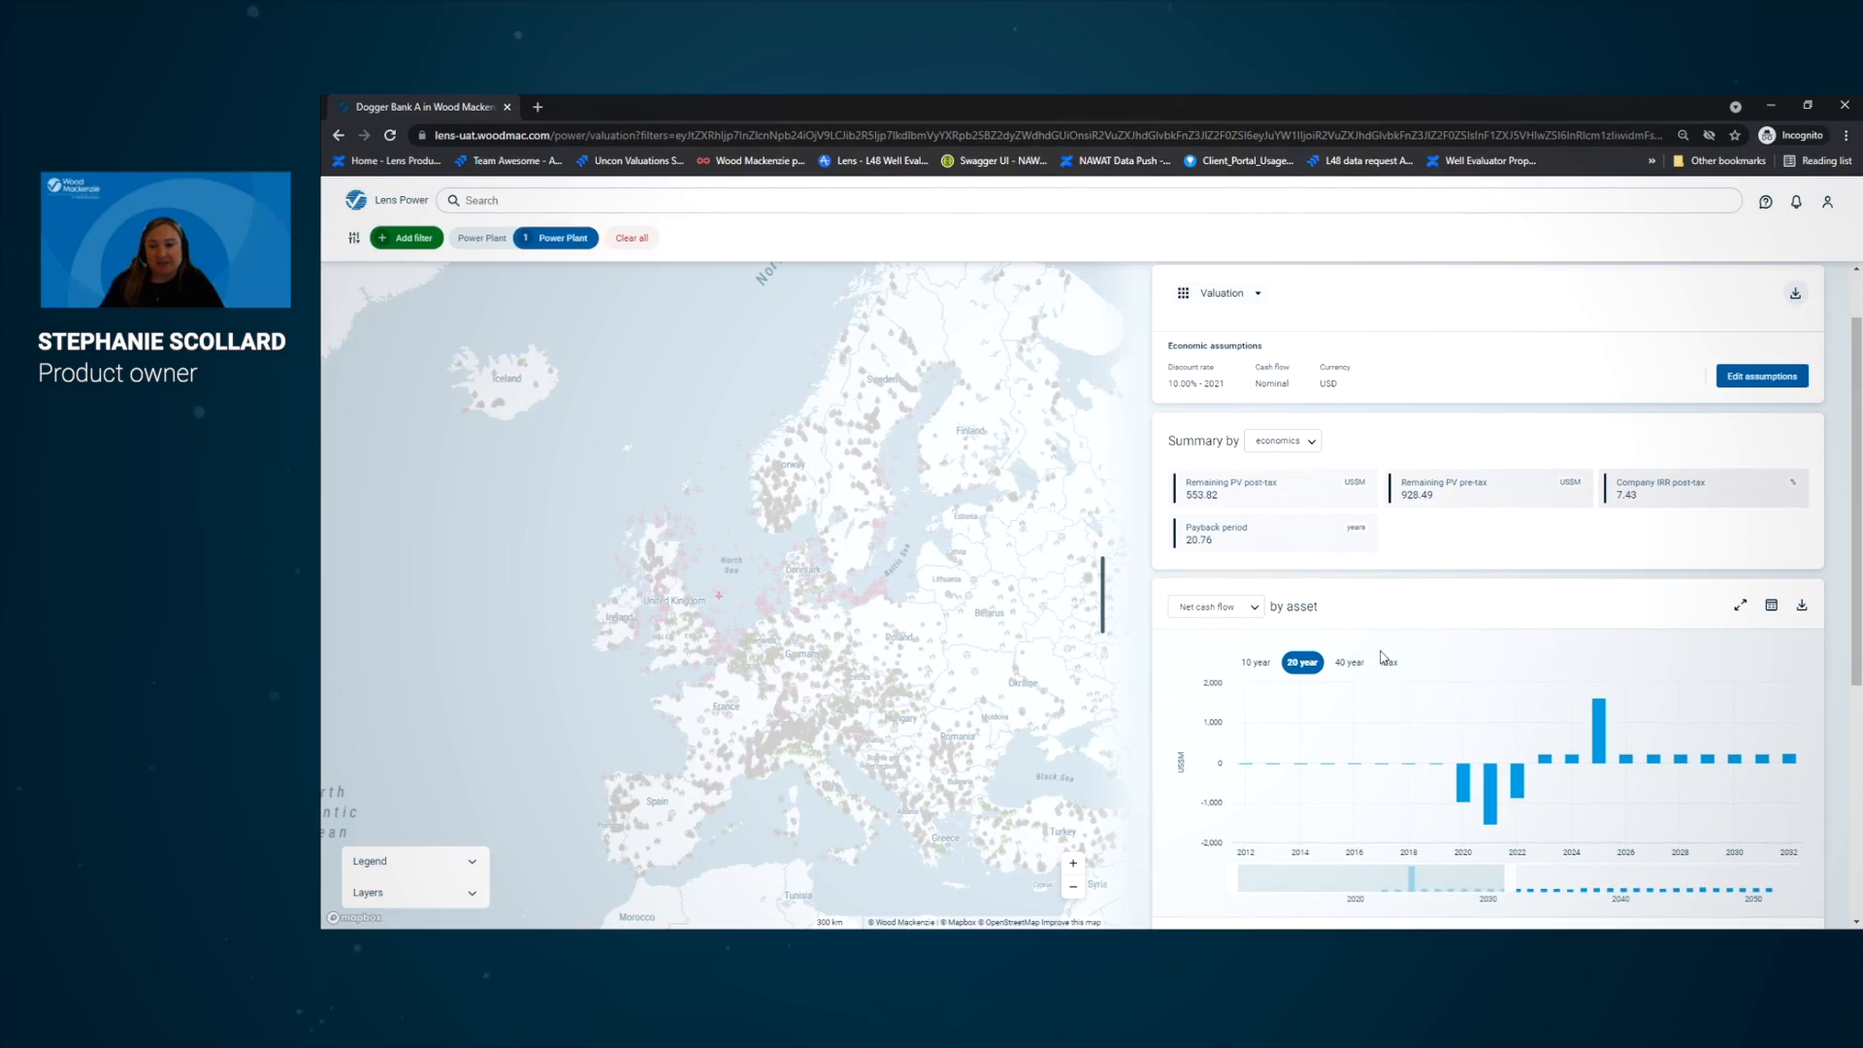
{"action": "mouse_move", "coordinate": [1400, 677]}
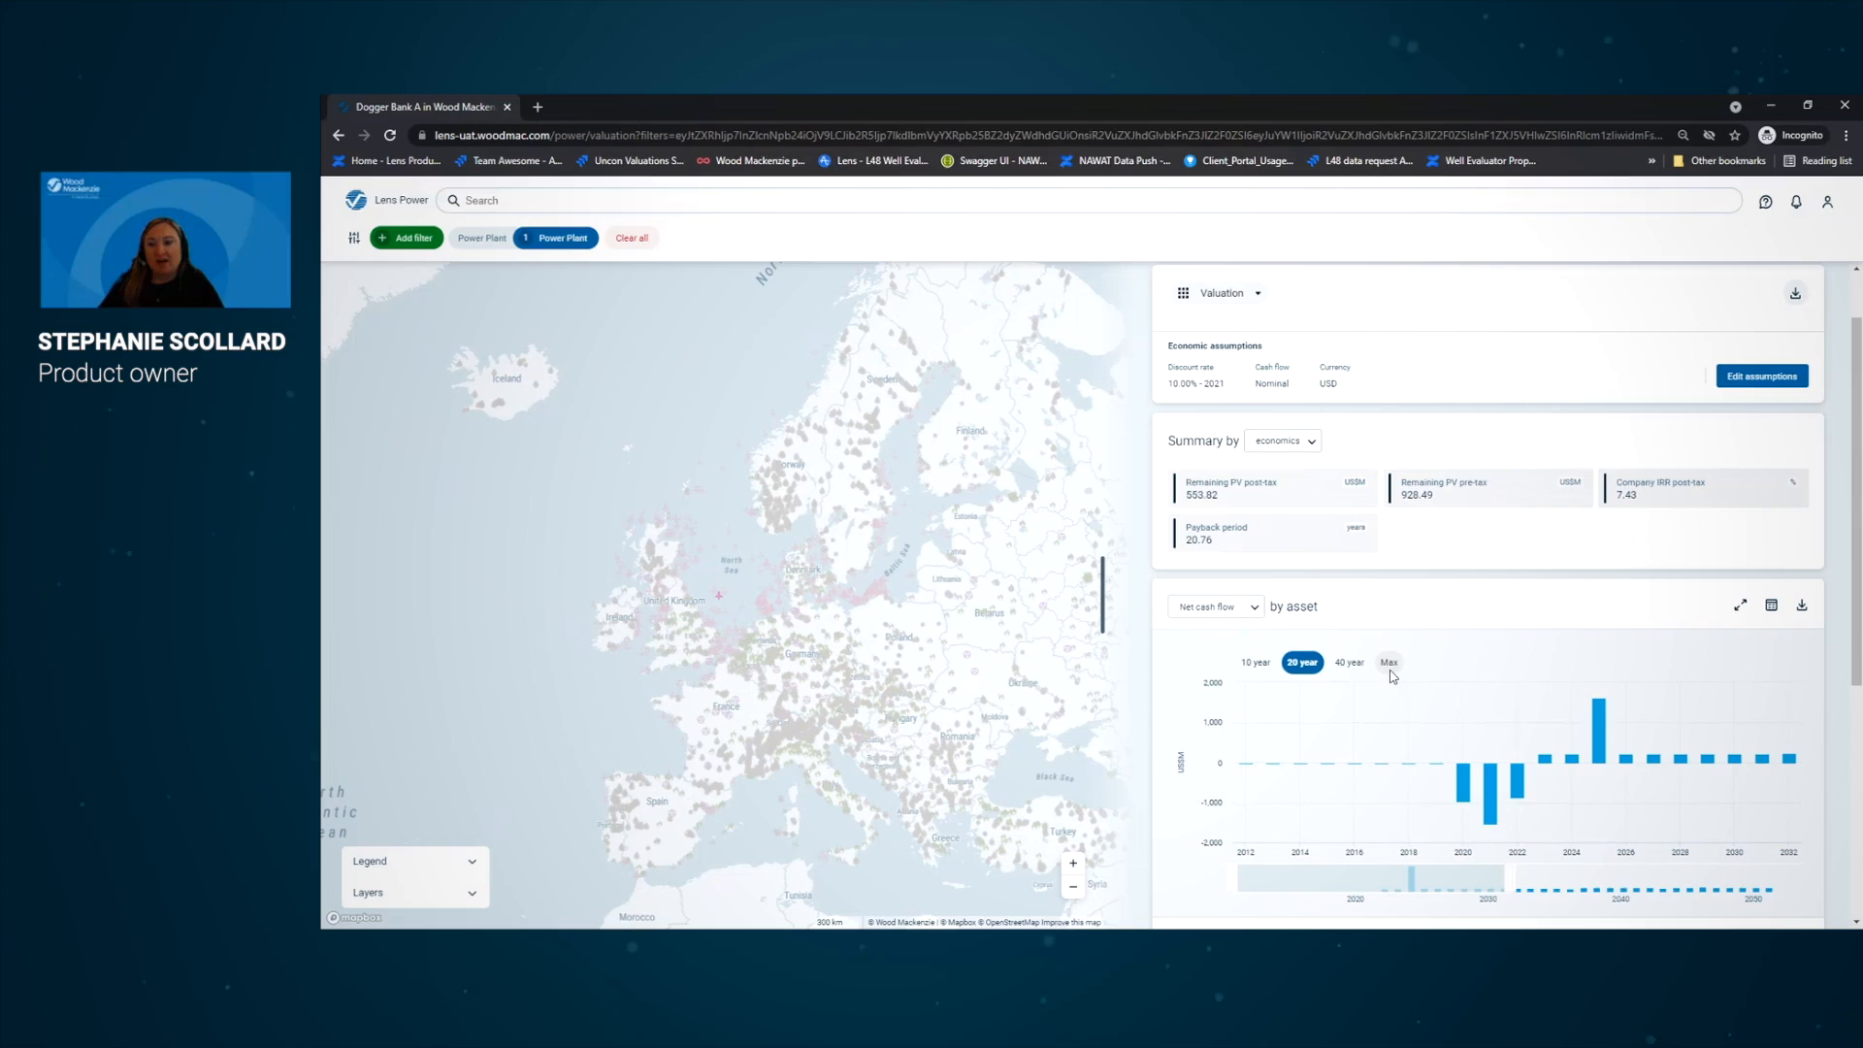
{"action": "left_click", "coordinate": [1388, 661]}
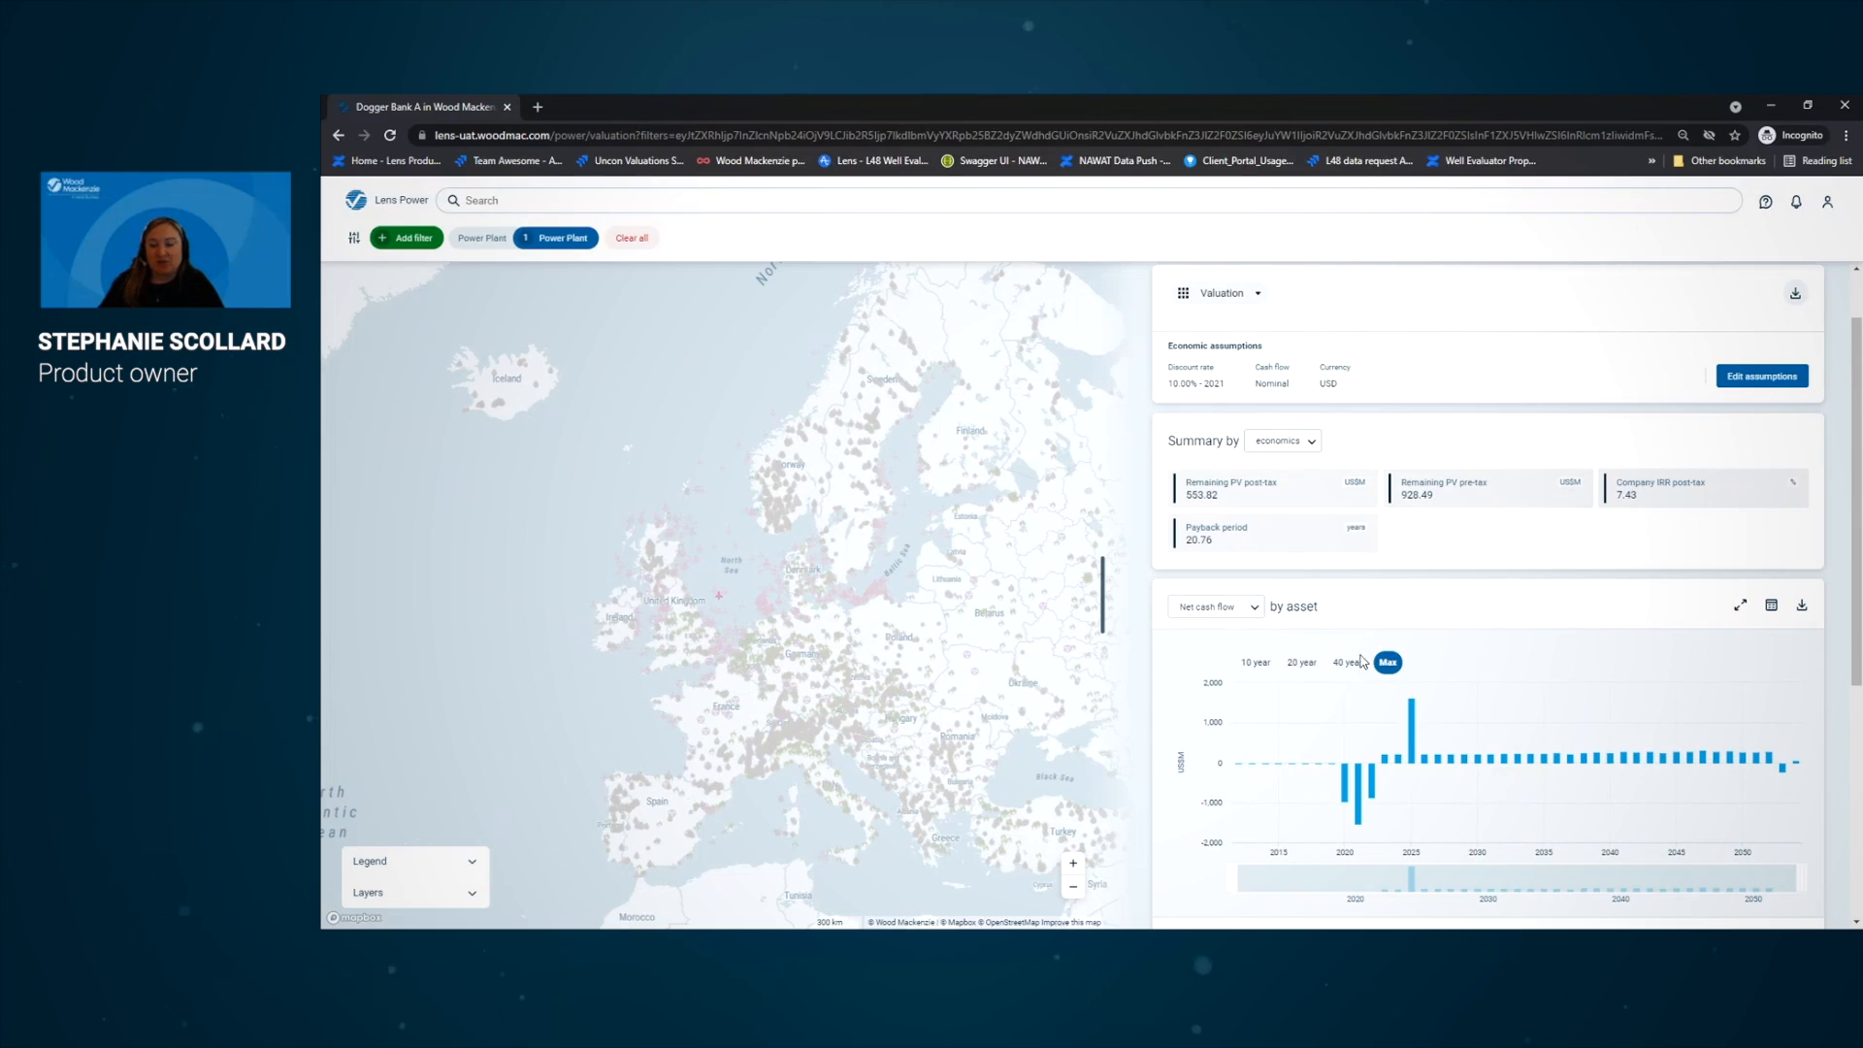
{"action": "left_click", "coordinate": [1213, 606]}
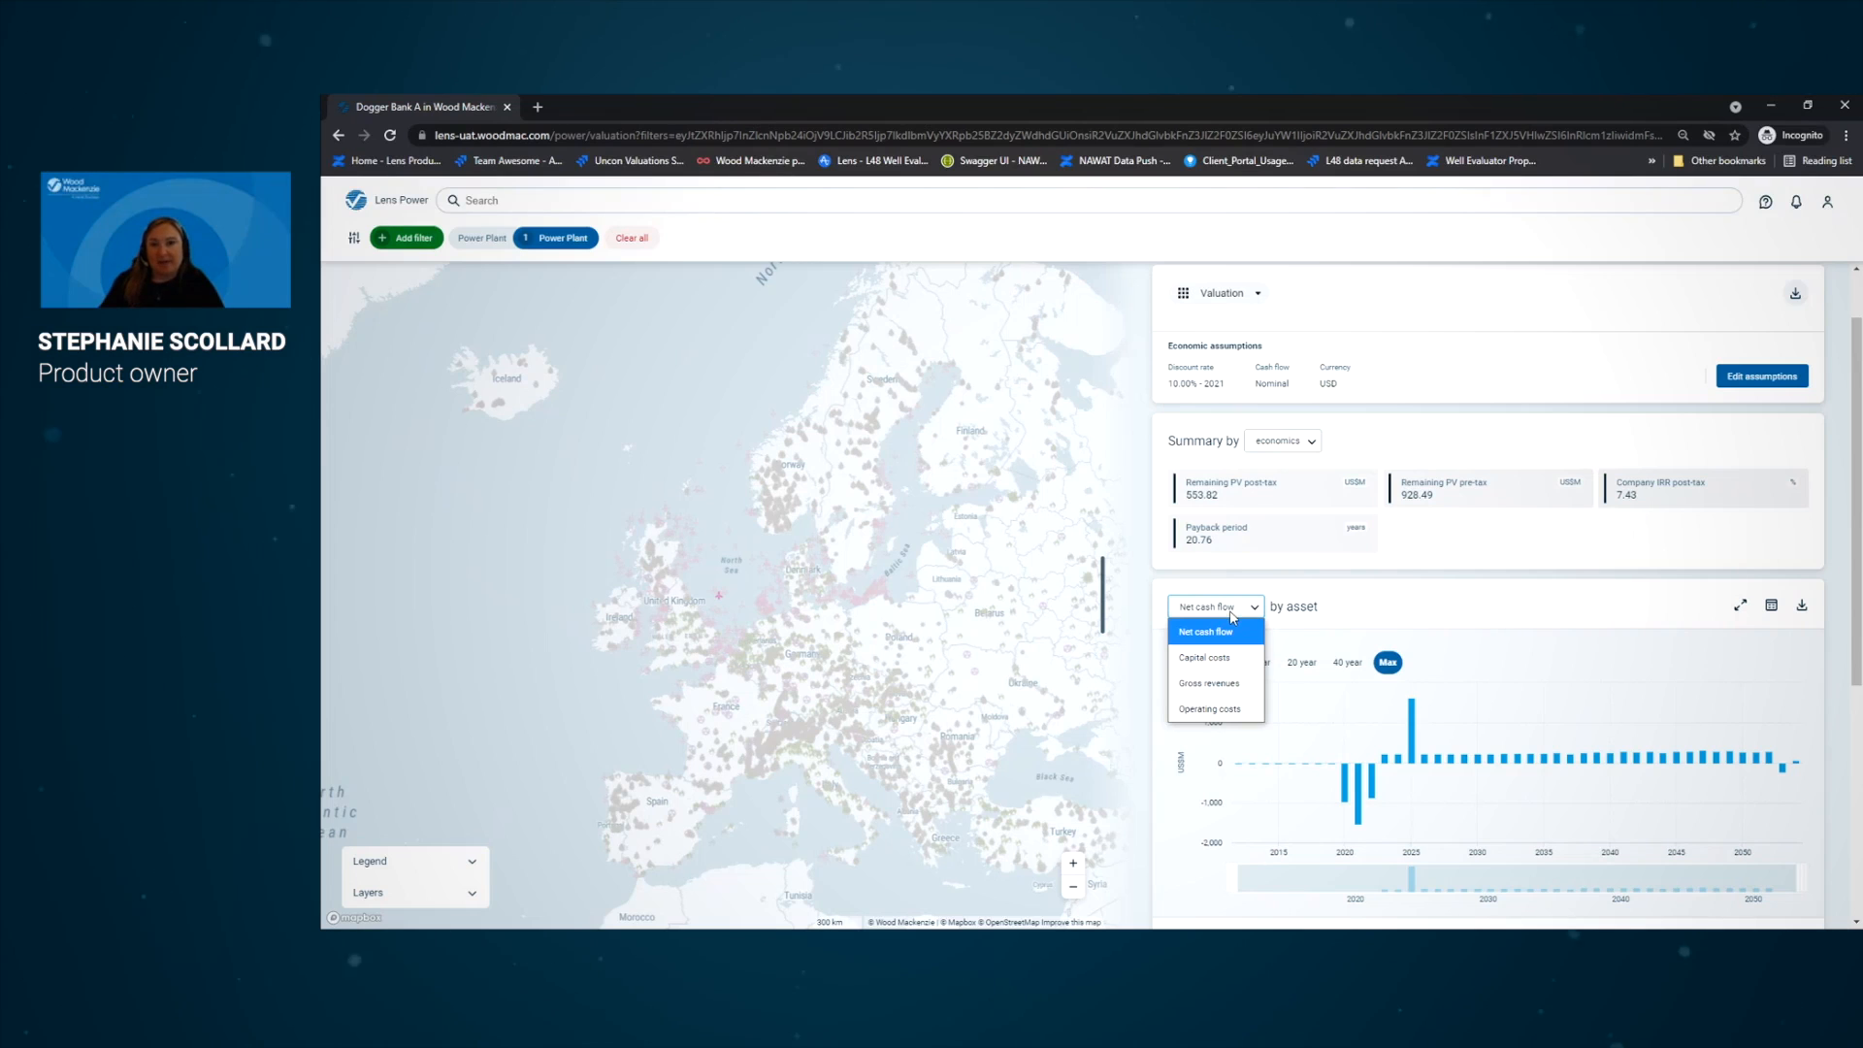
{"action": "mouse_move", "coordinate": [1203, 658]}
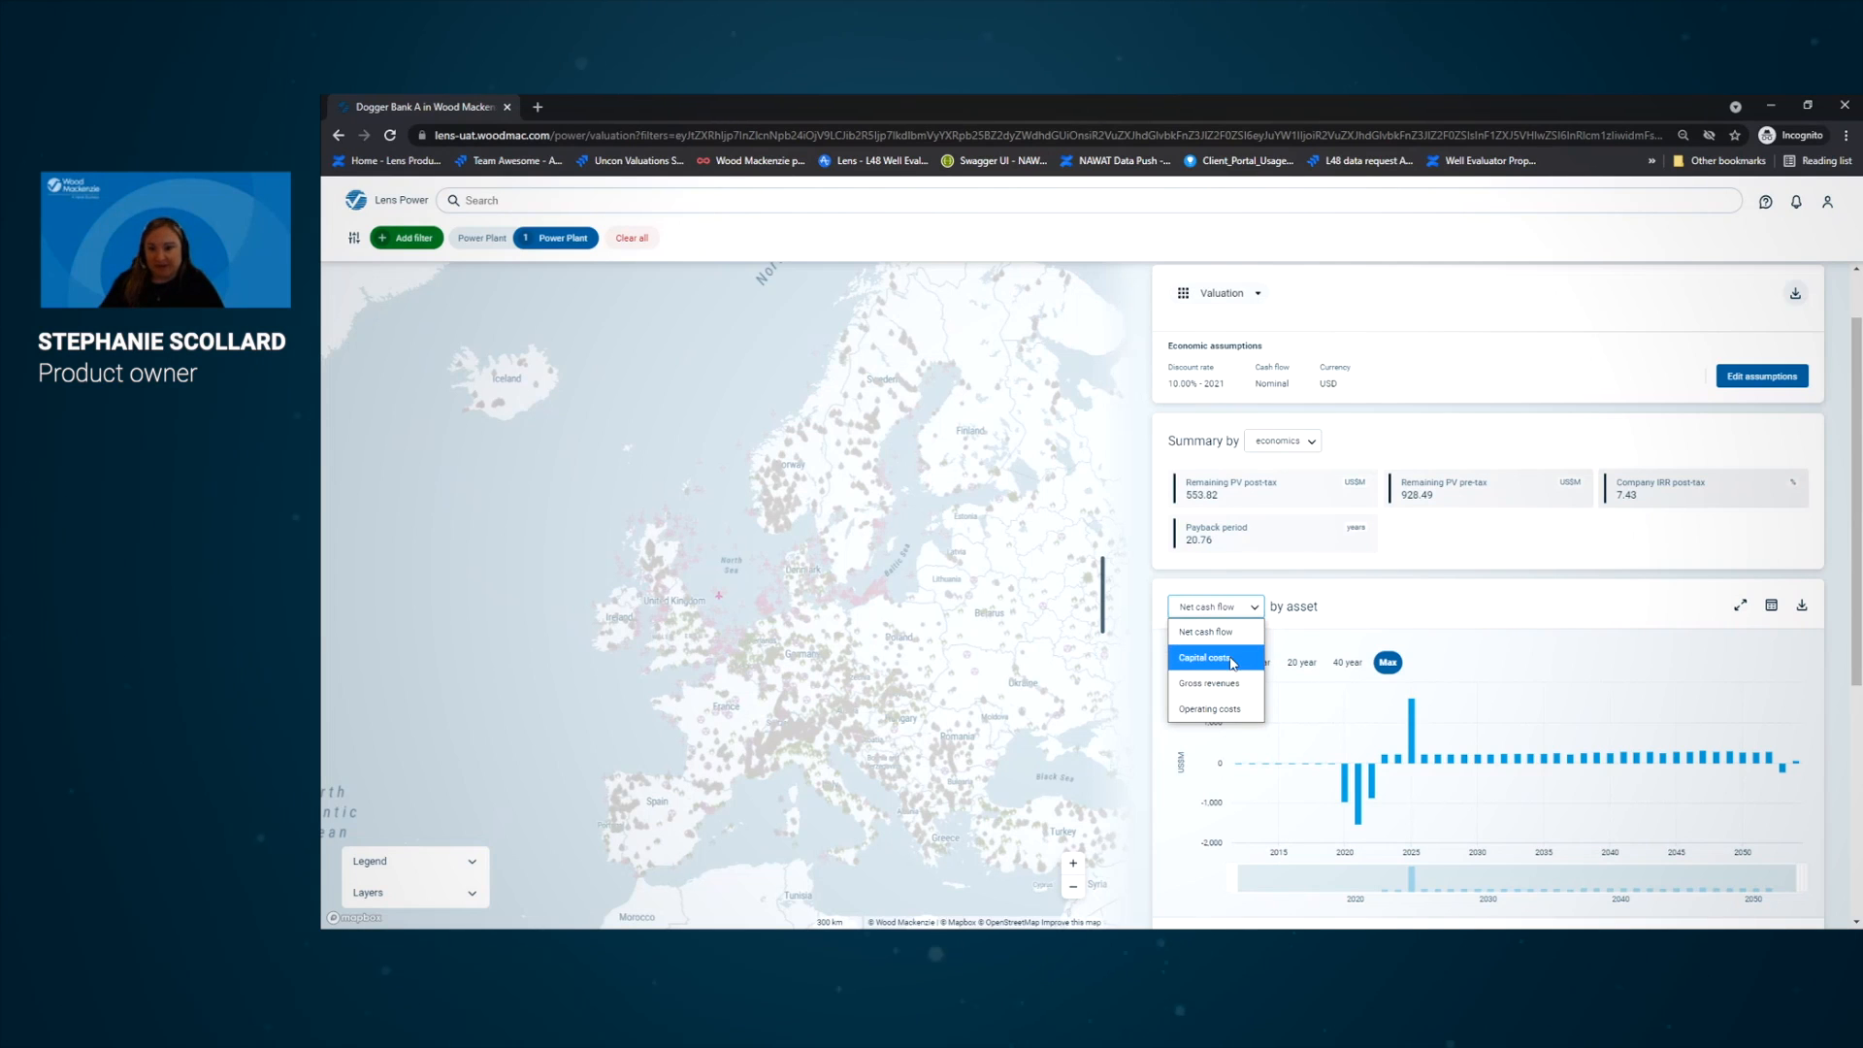
{"action": "left_click", "coordinate": [1211, 708]}
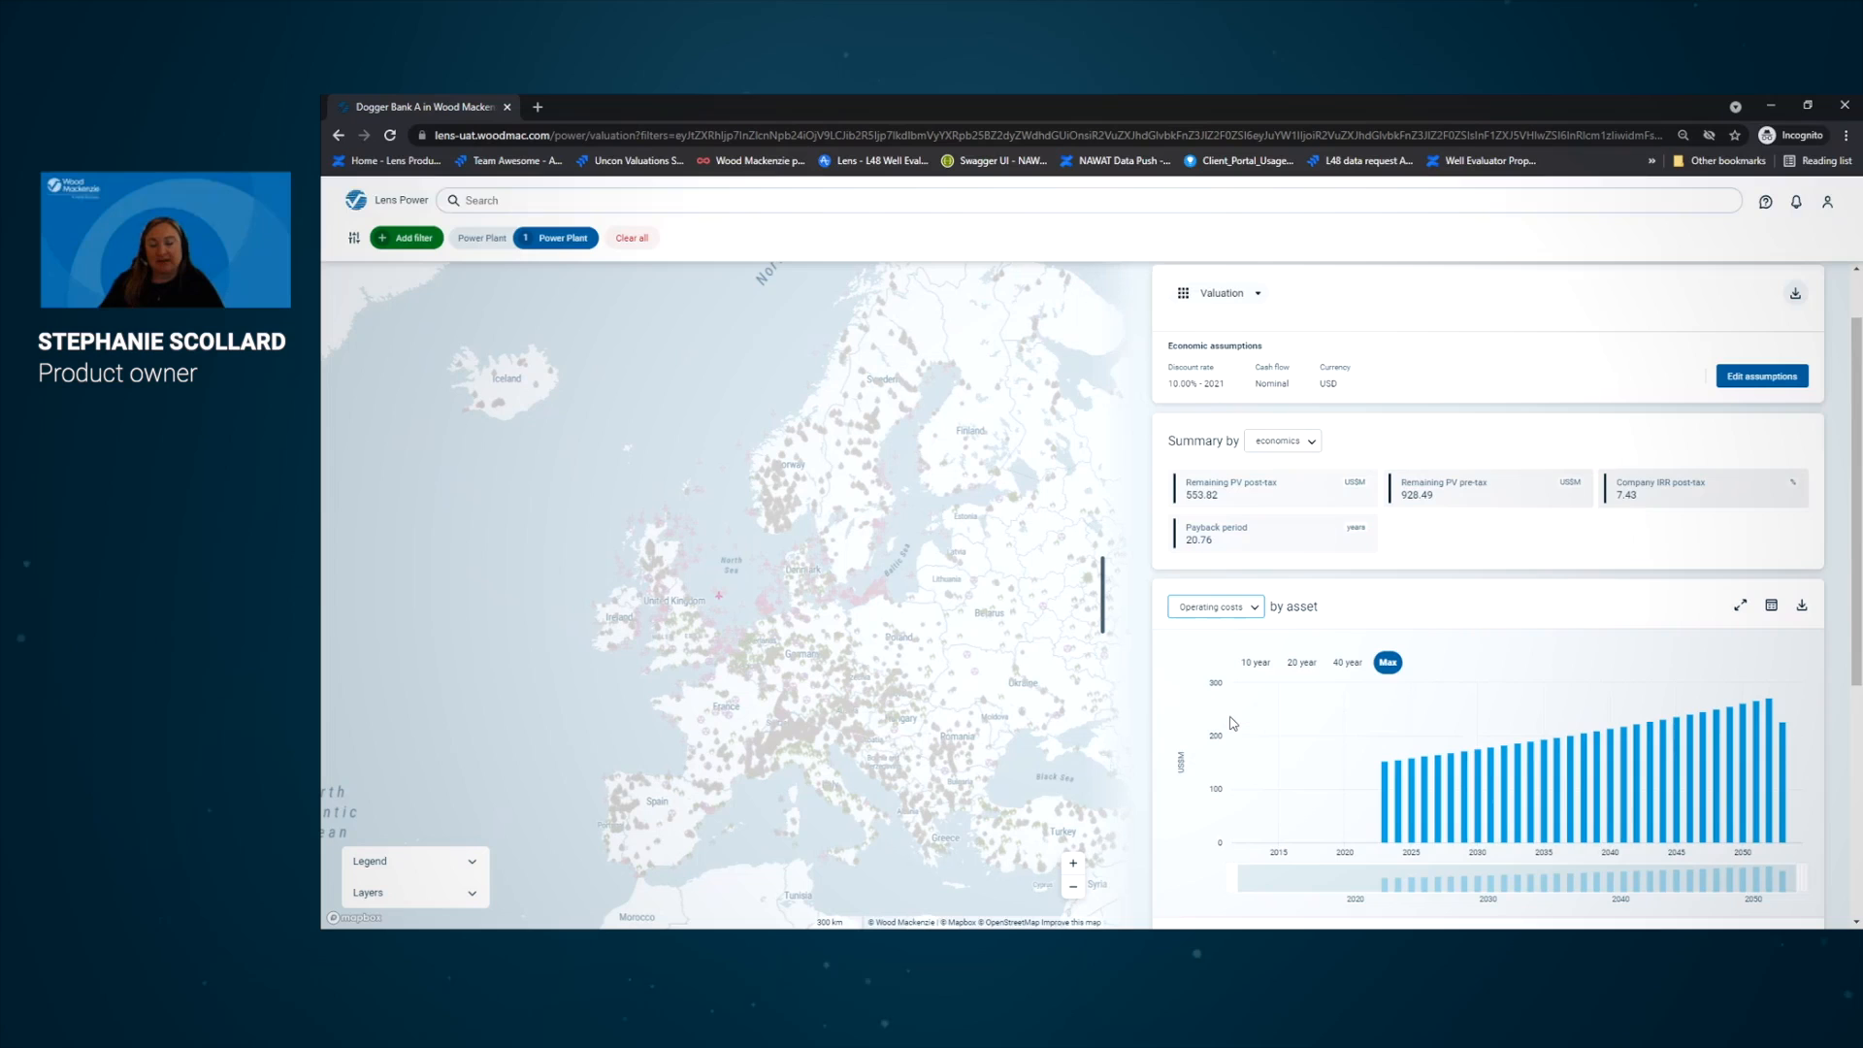
{"action": "scroll", "scroll_direction": "down", "scroll_amount": 3}
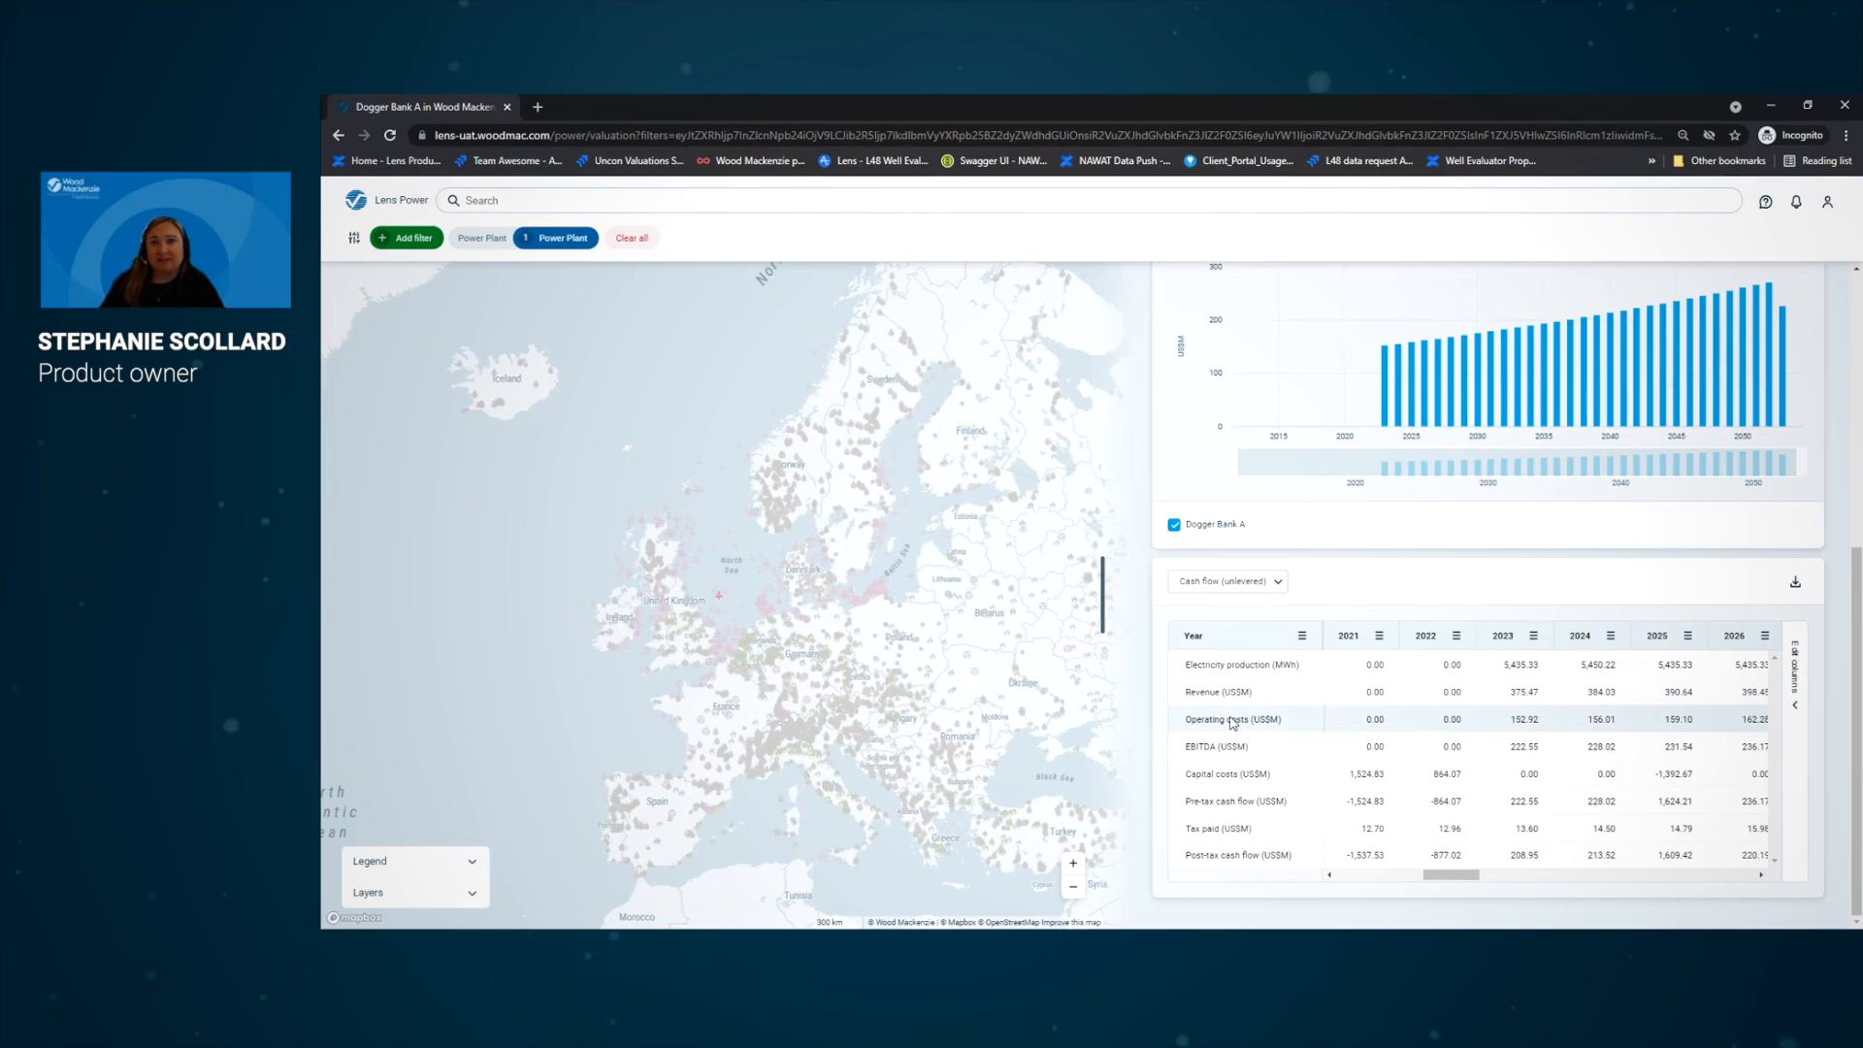
{"action": "left_click", "coordinate": [1226, 581]}
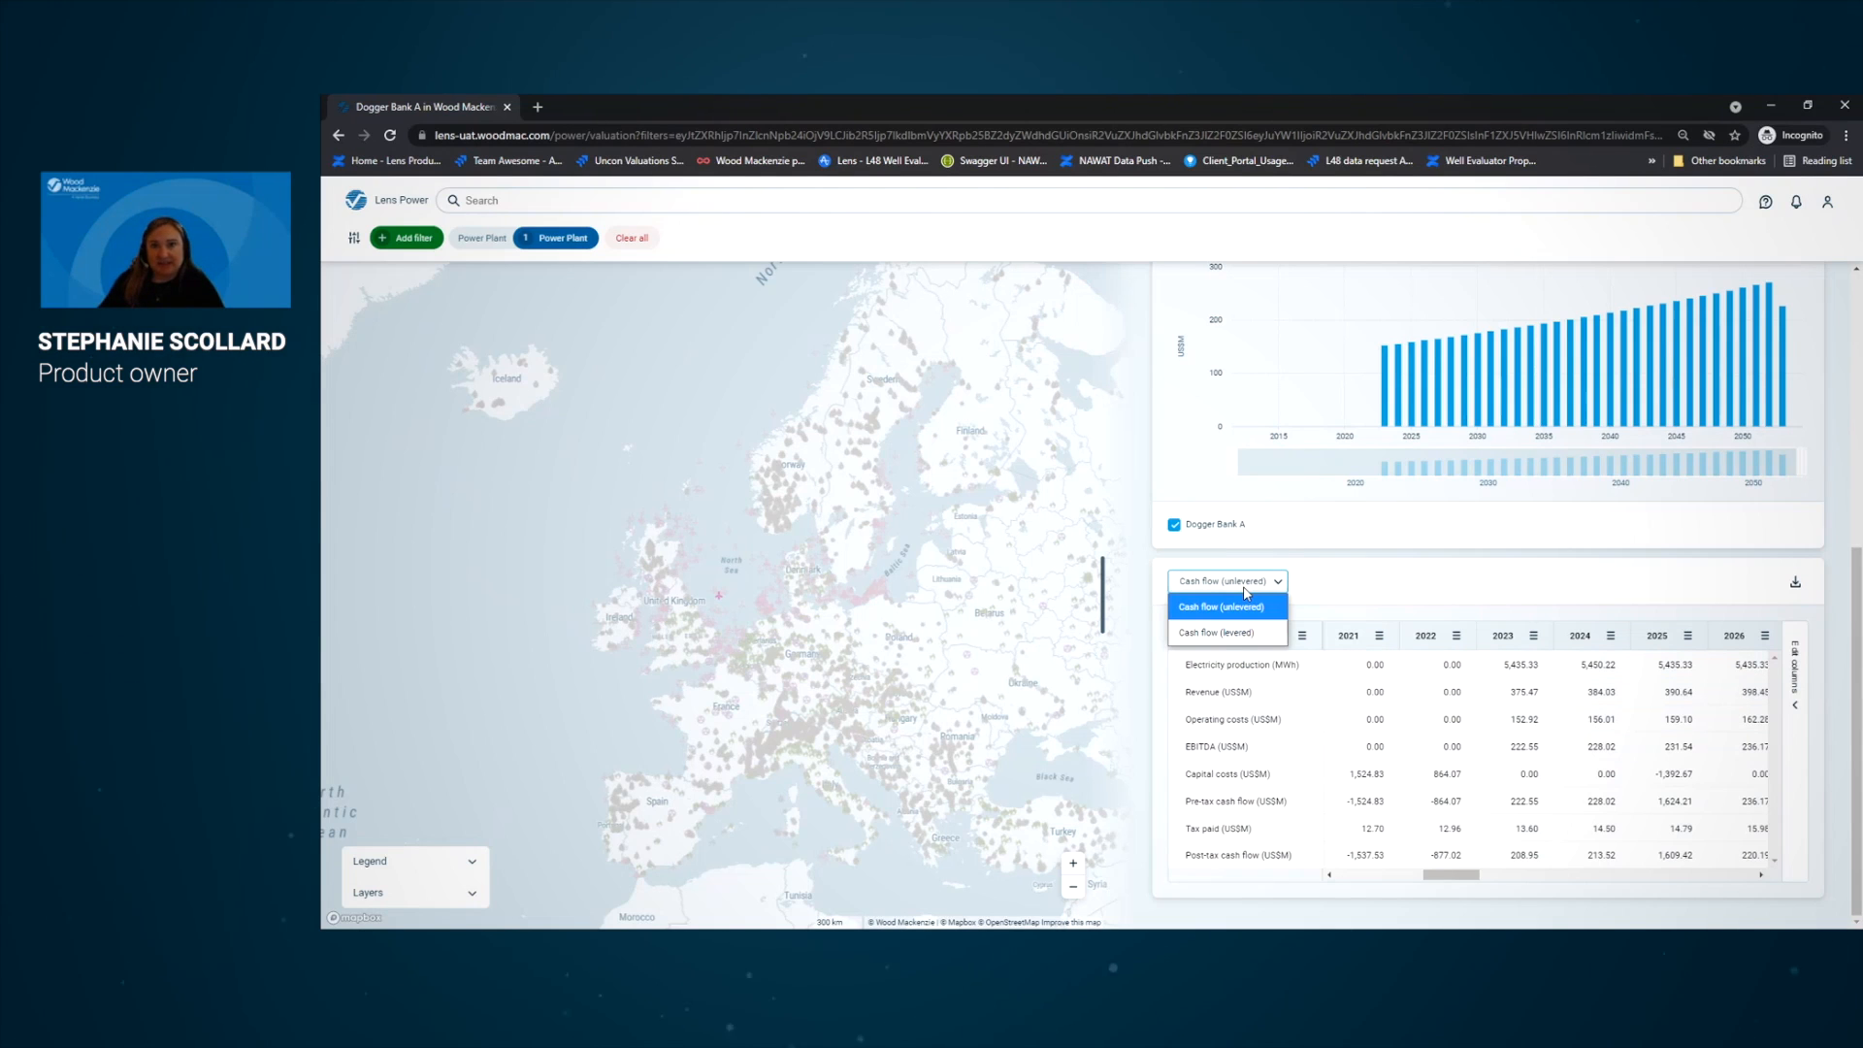
{"action": "left_click", "coordinate": [1216, 631]}
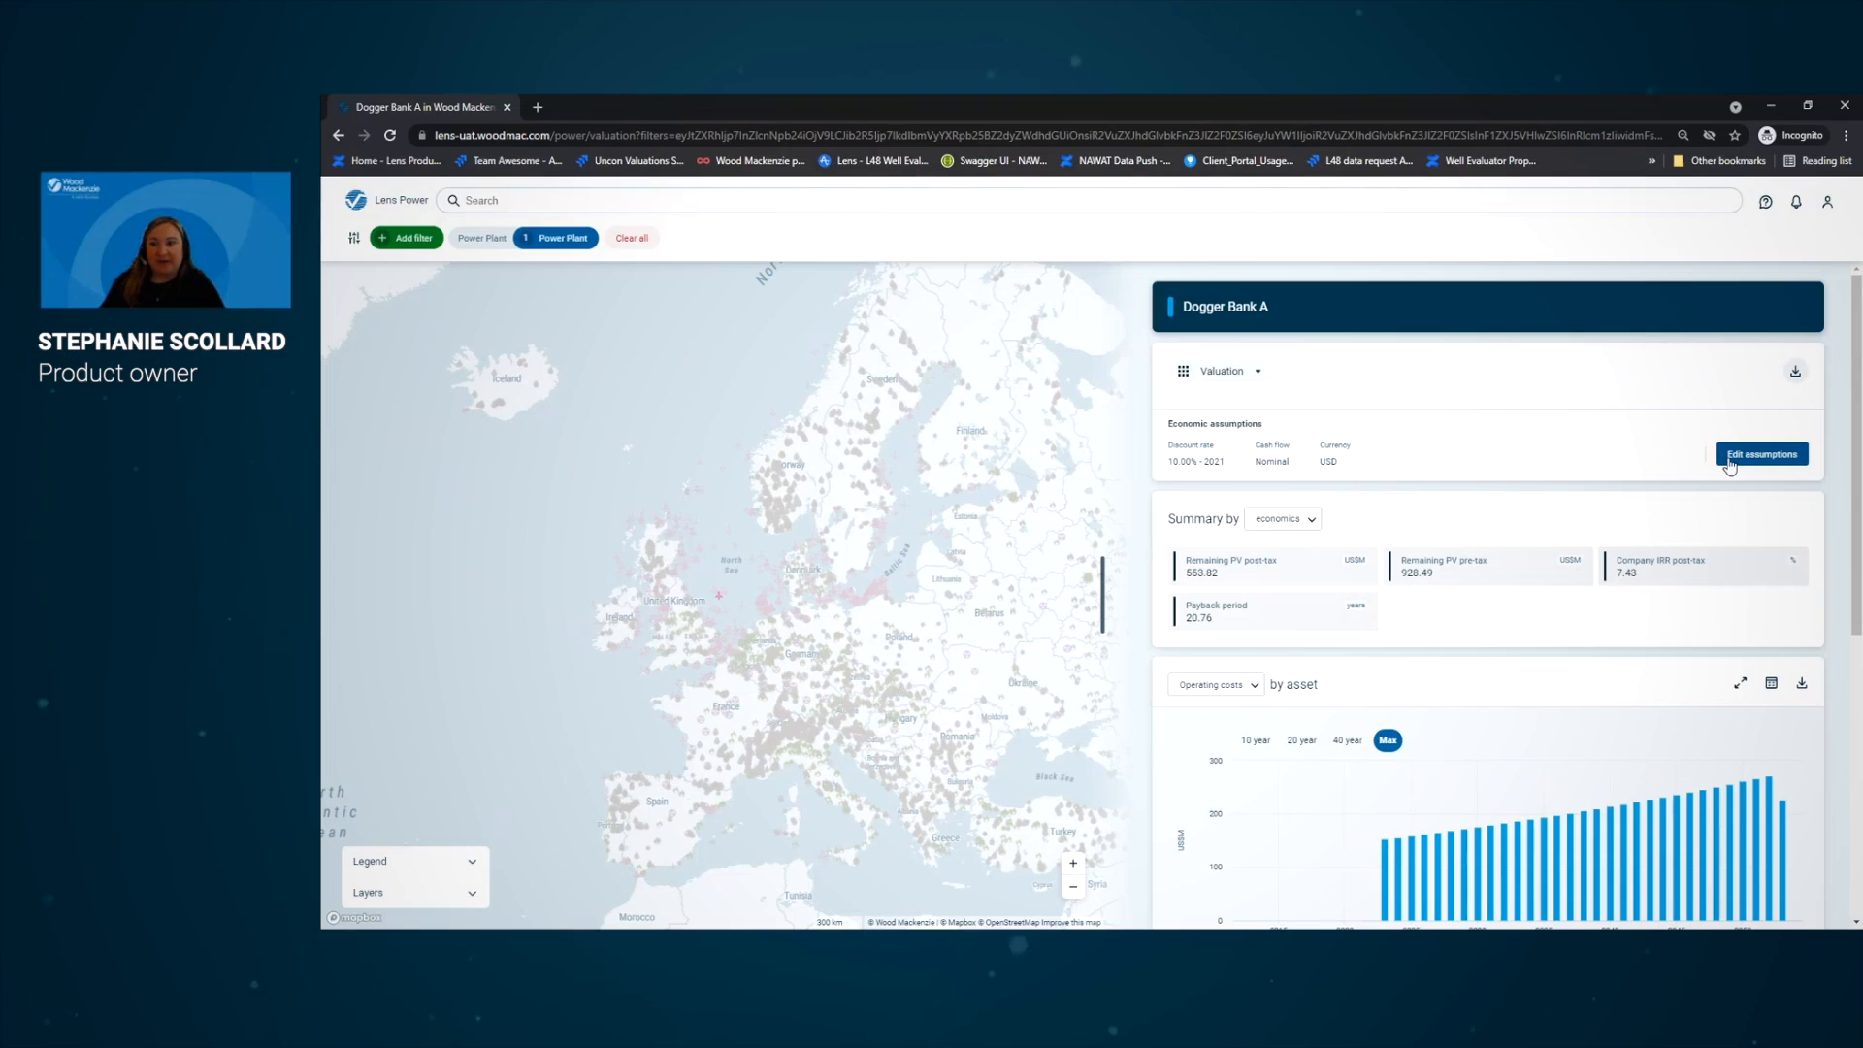
Change the valuation discount rate from 10% to 4%, lifting remaining post-tax PV to about 2,699 USDm
{"action": "left_click", "coordinate": [1760, 454]}
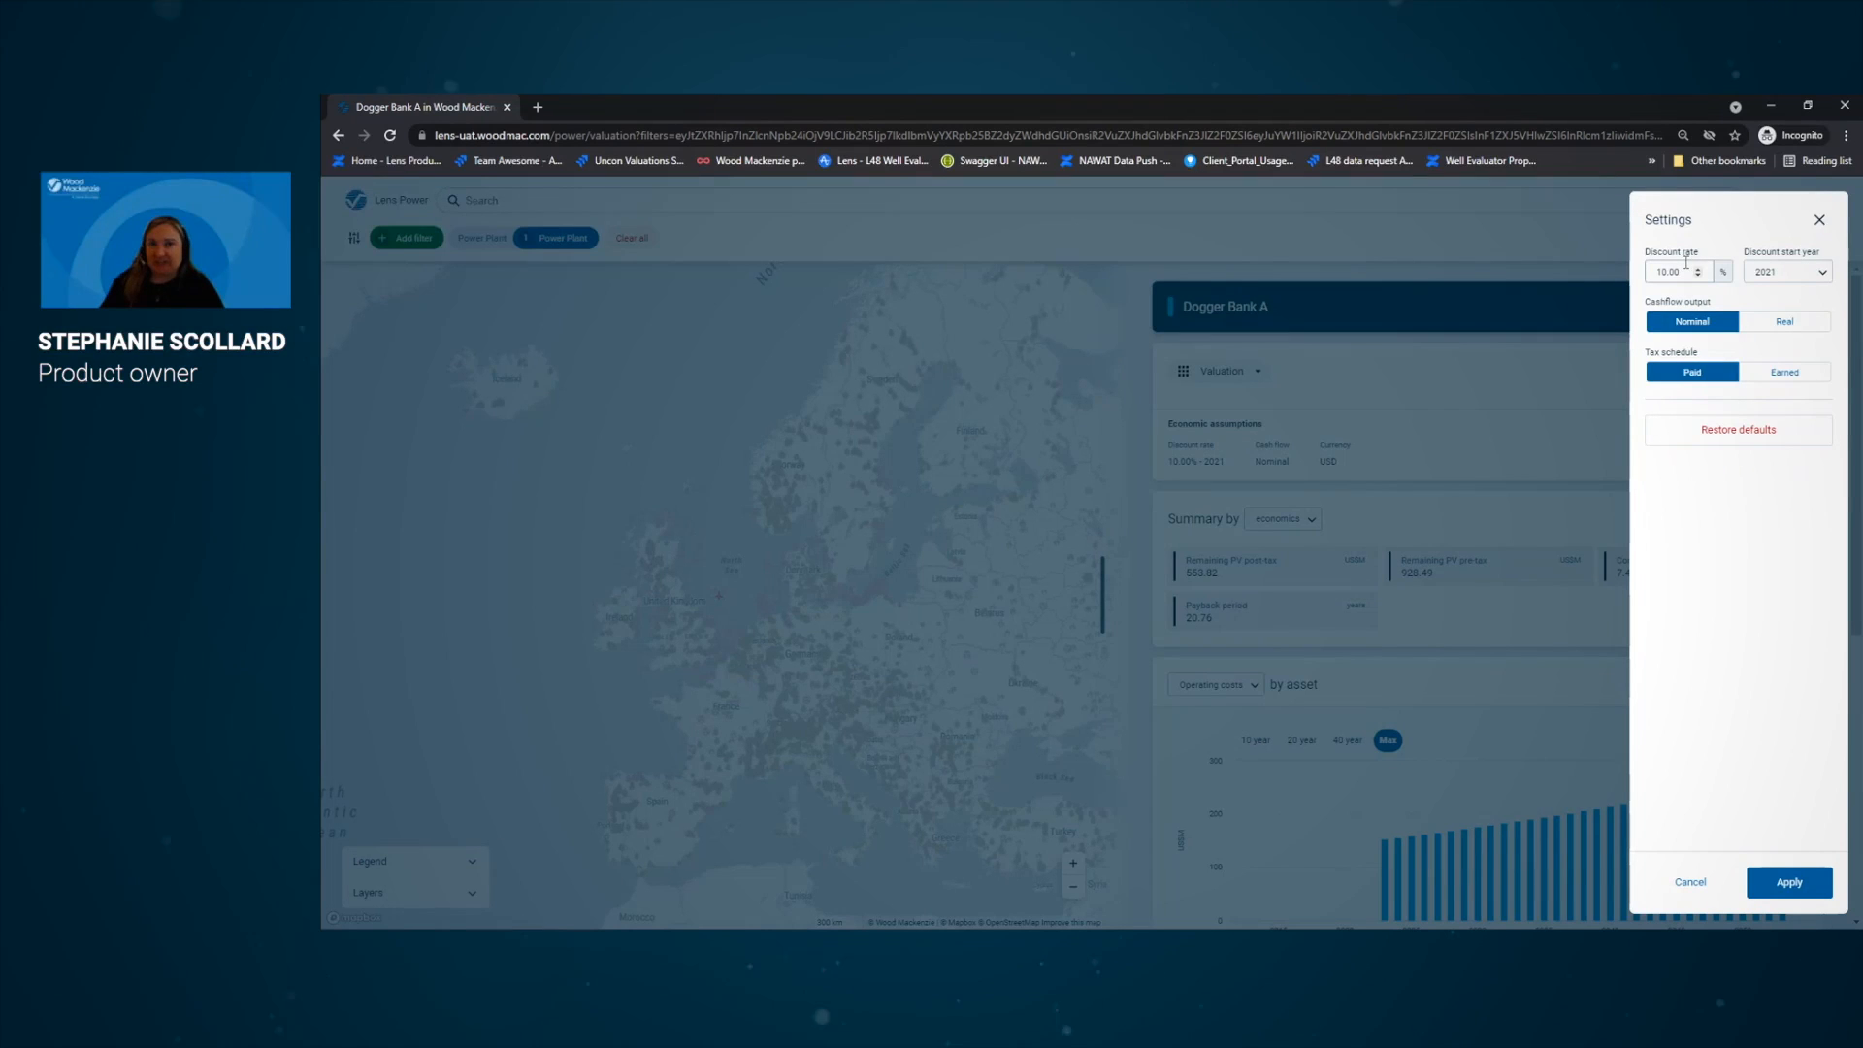
{"action": "left_click", "coordinate": [1671, 272]}
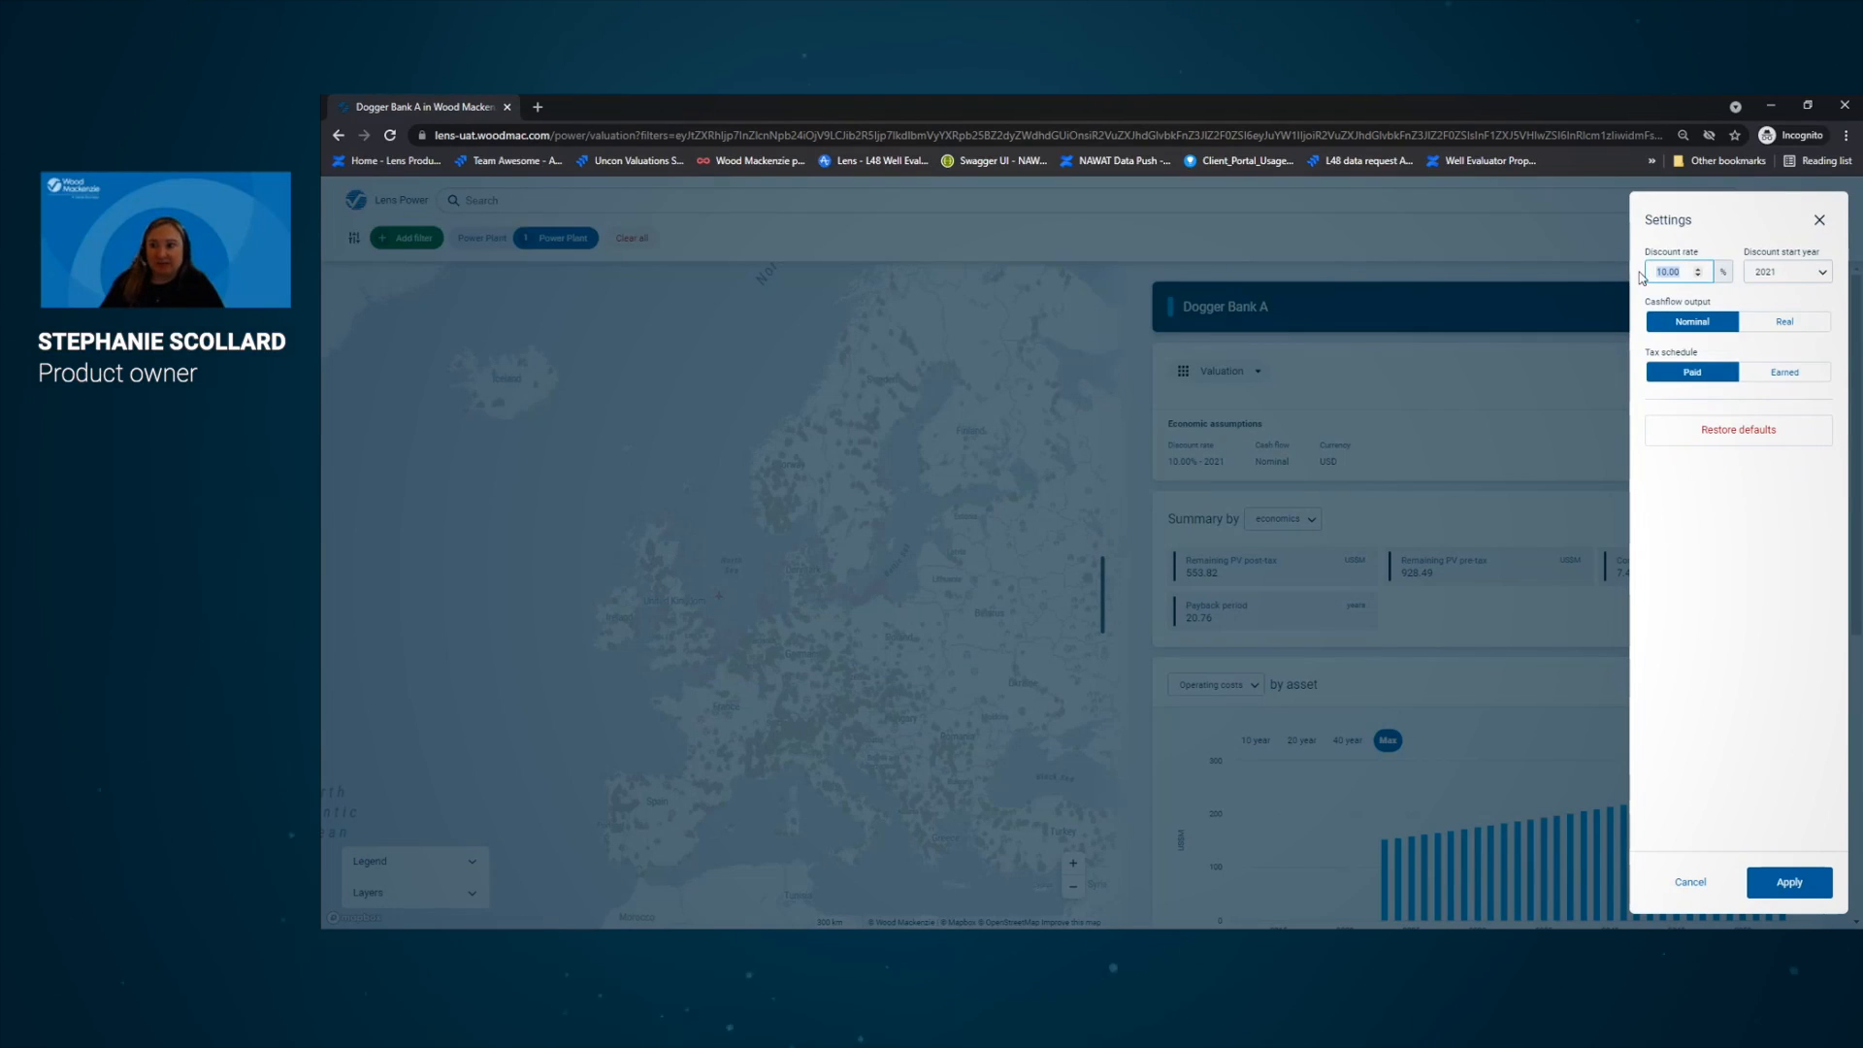
{"action": "type", "text": "4"}
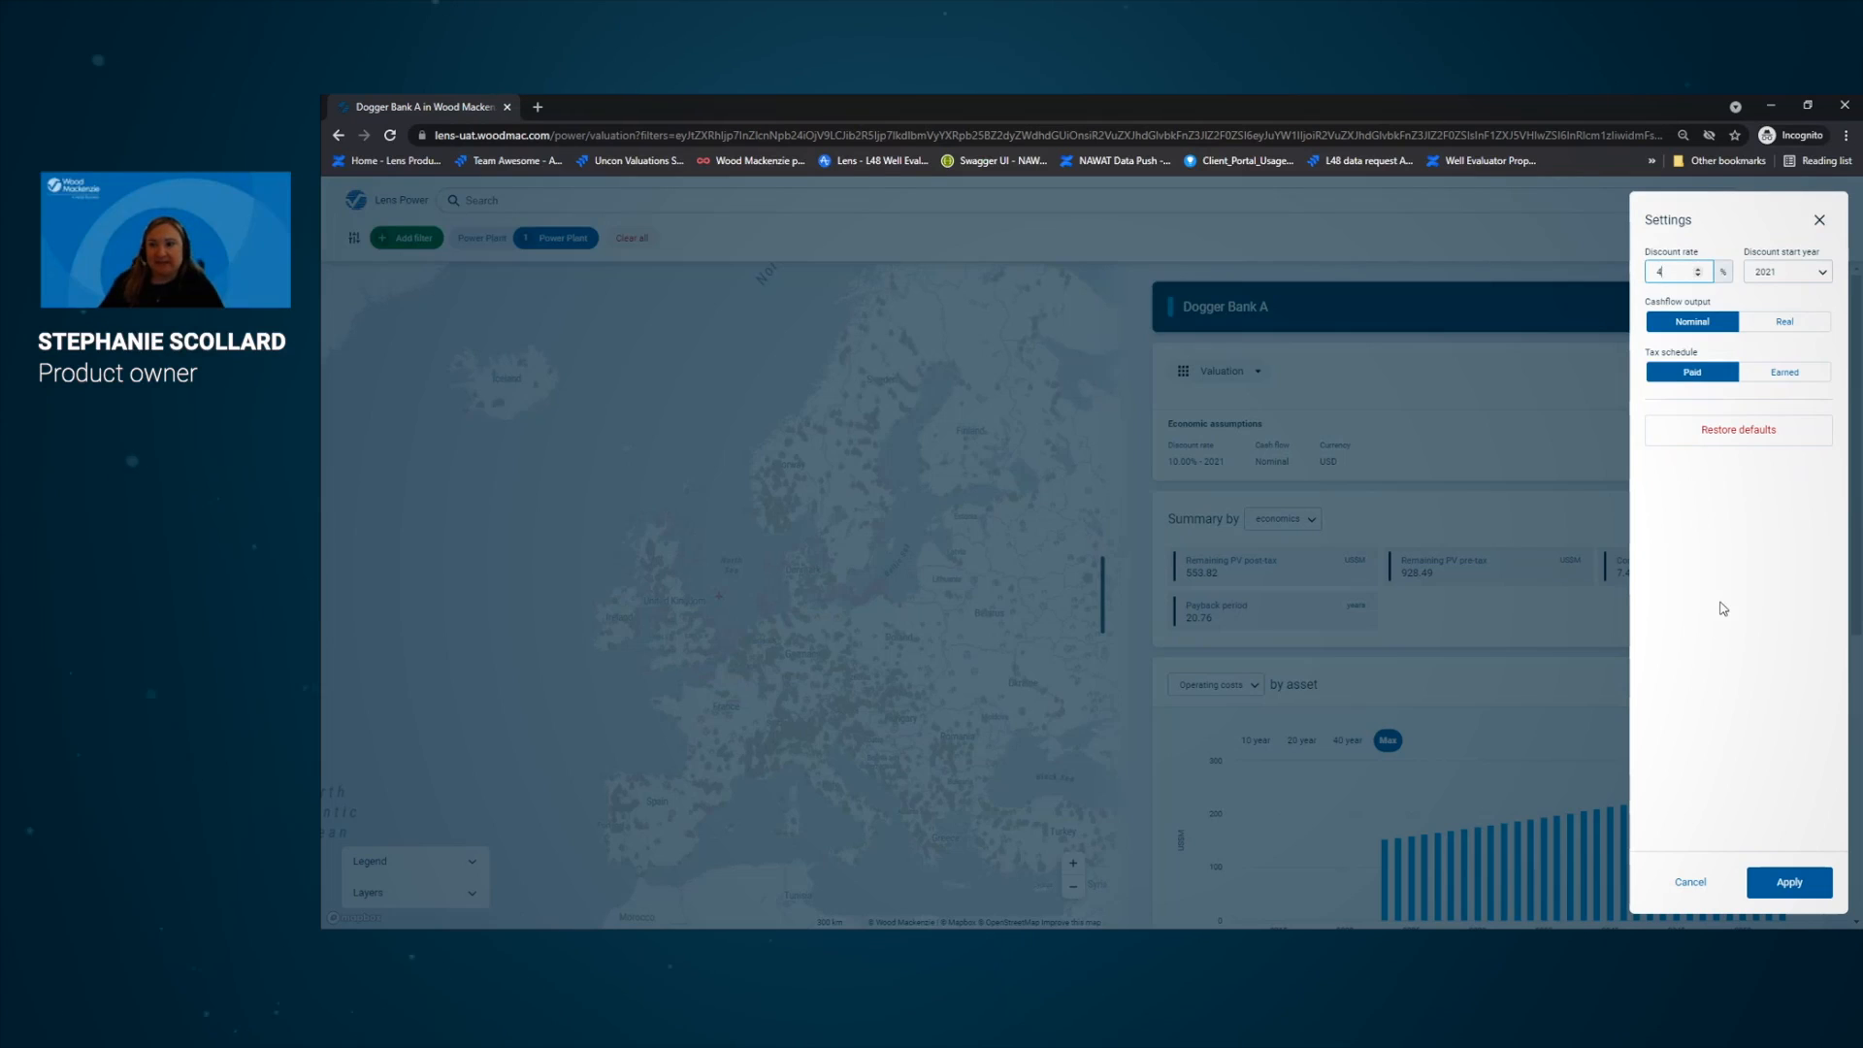
{"action": "left_click", "coordinate": [1790, 881]}
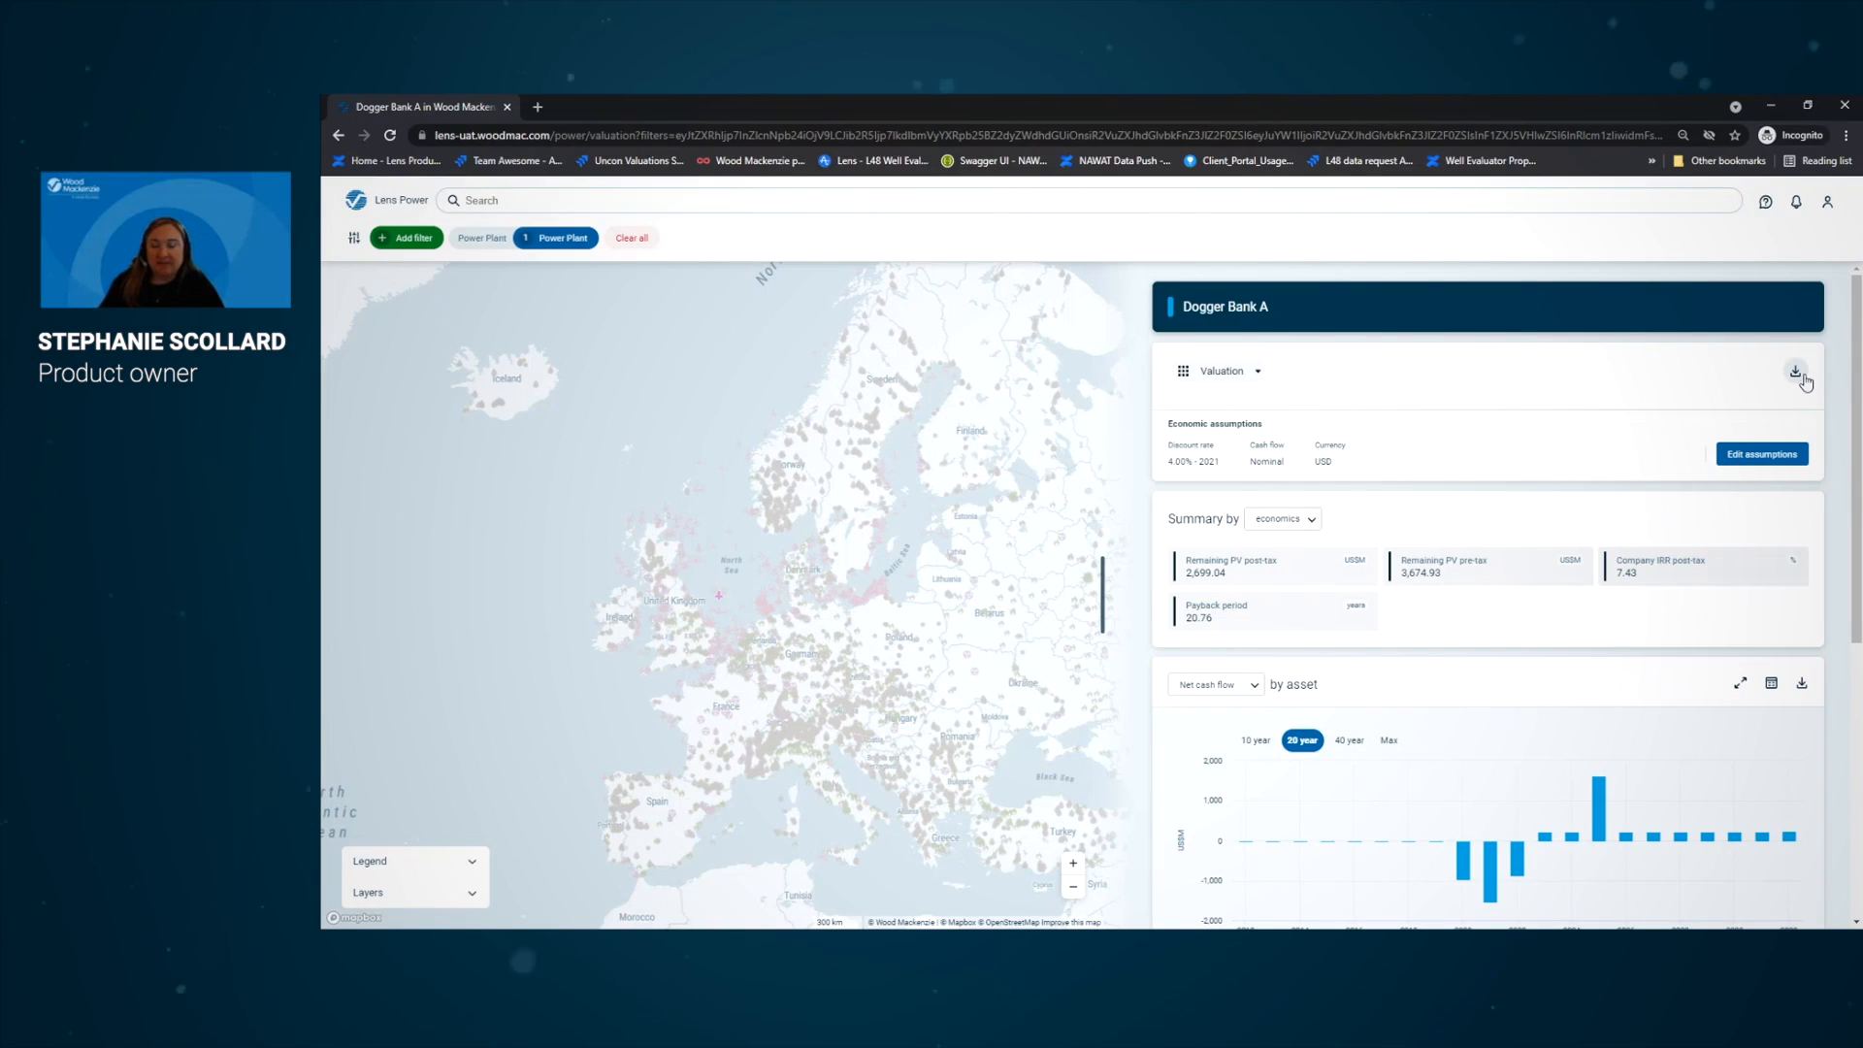
Export the Dogger Bank A calc file from the Valuation panel so it opens in Excel
{"action": "left_click", "coordinate": [1796, 373]}
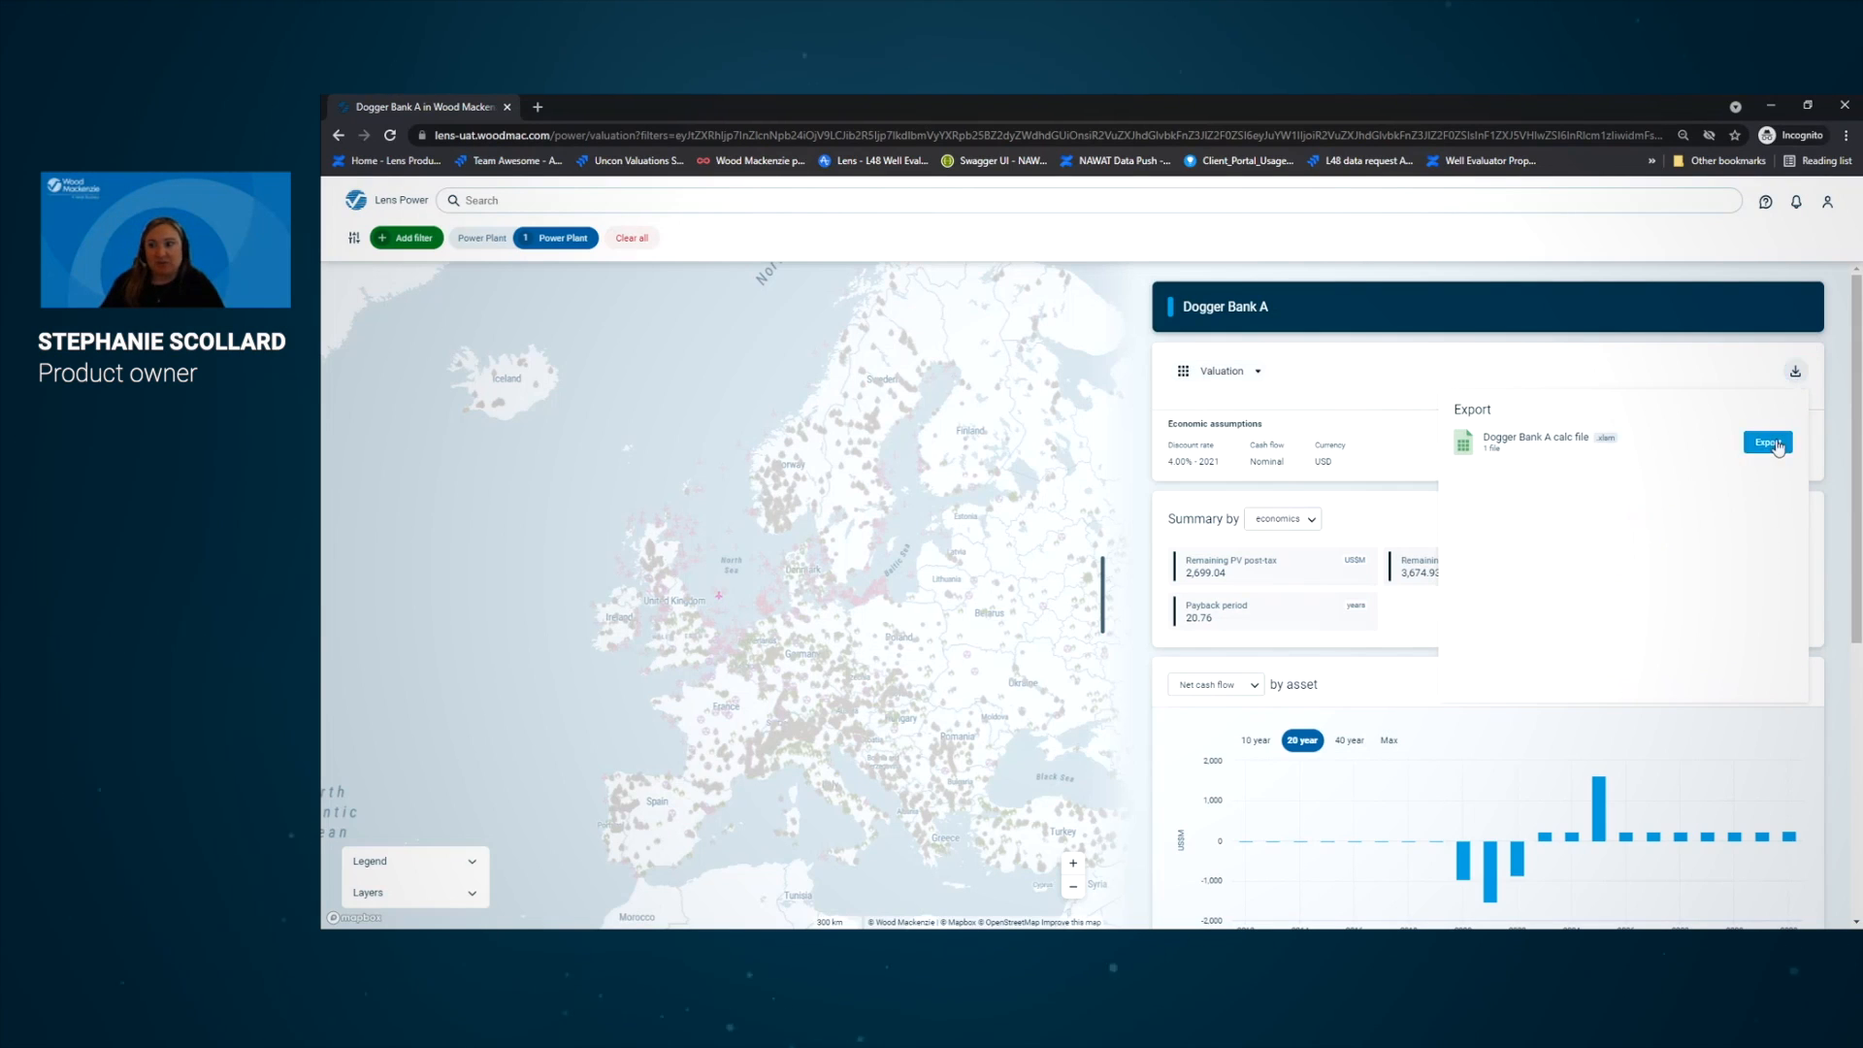
{"action": "left_click", "coordinate": [1767, 442]}
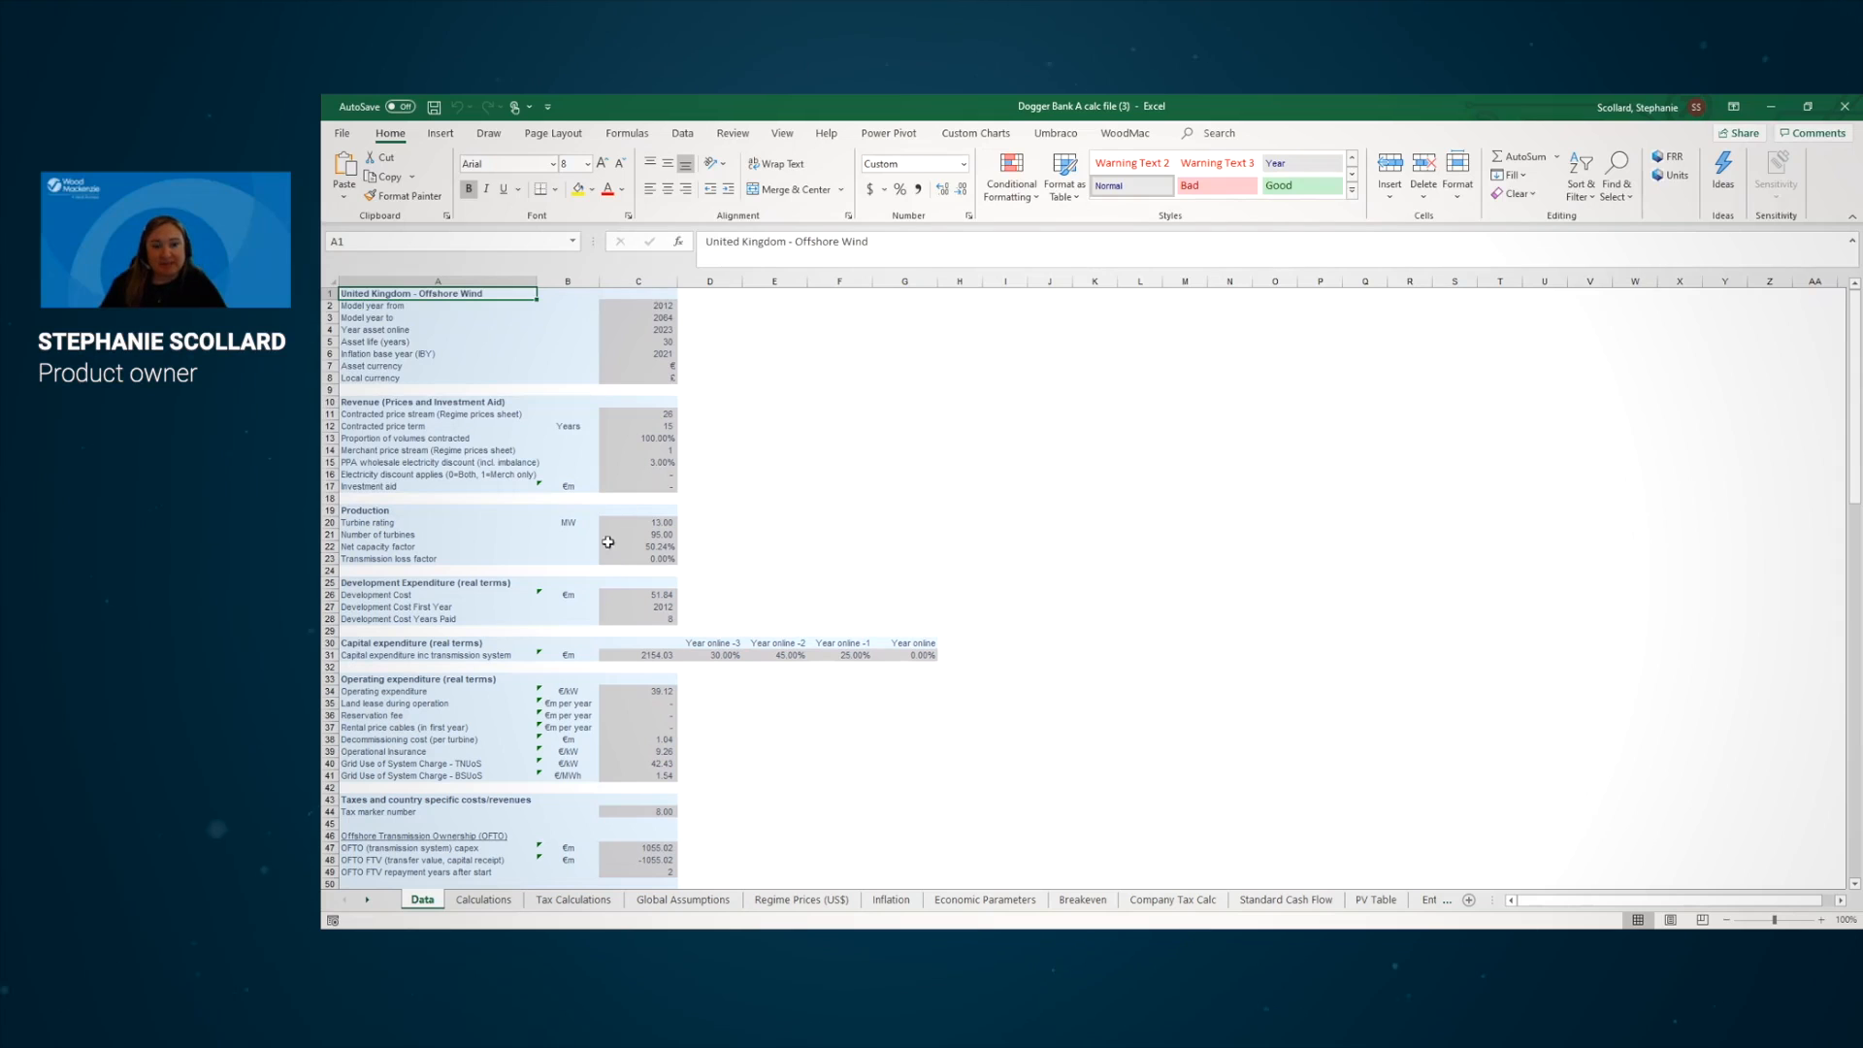
Show the workbook's Calculations sheet with yearly production, revenue and cost figures
{"action": "left_click", "coordinate": [483, 898]}
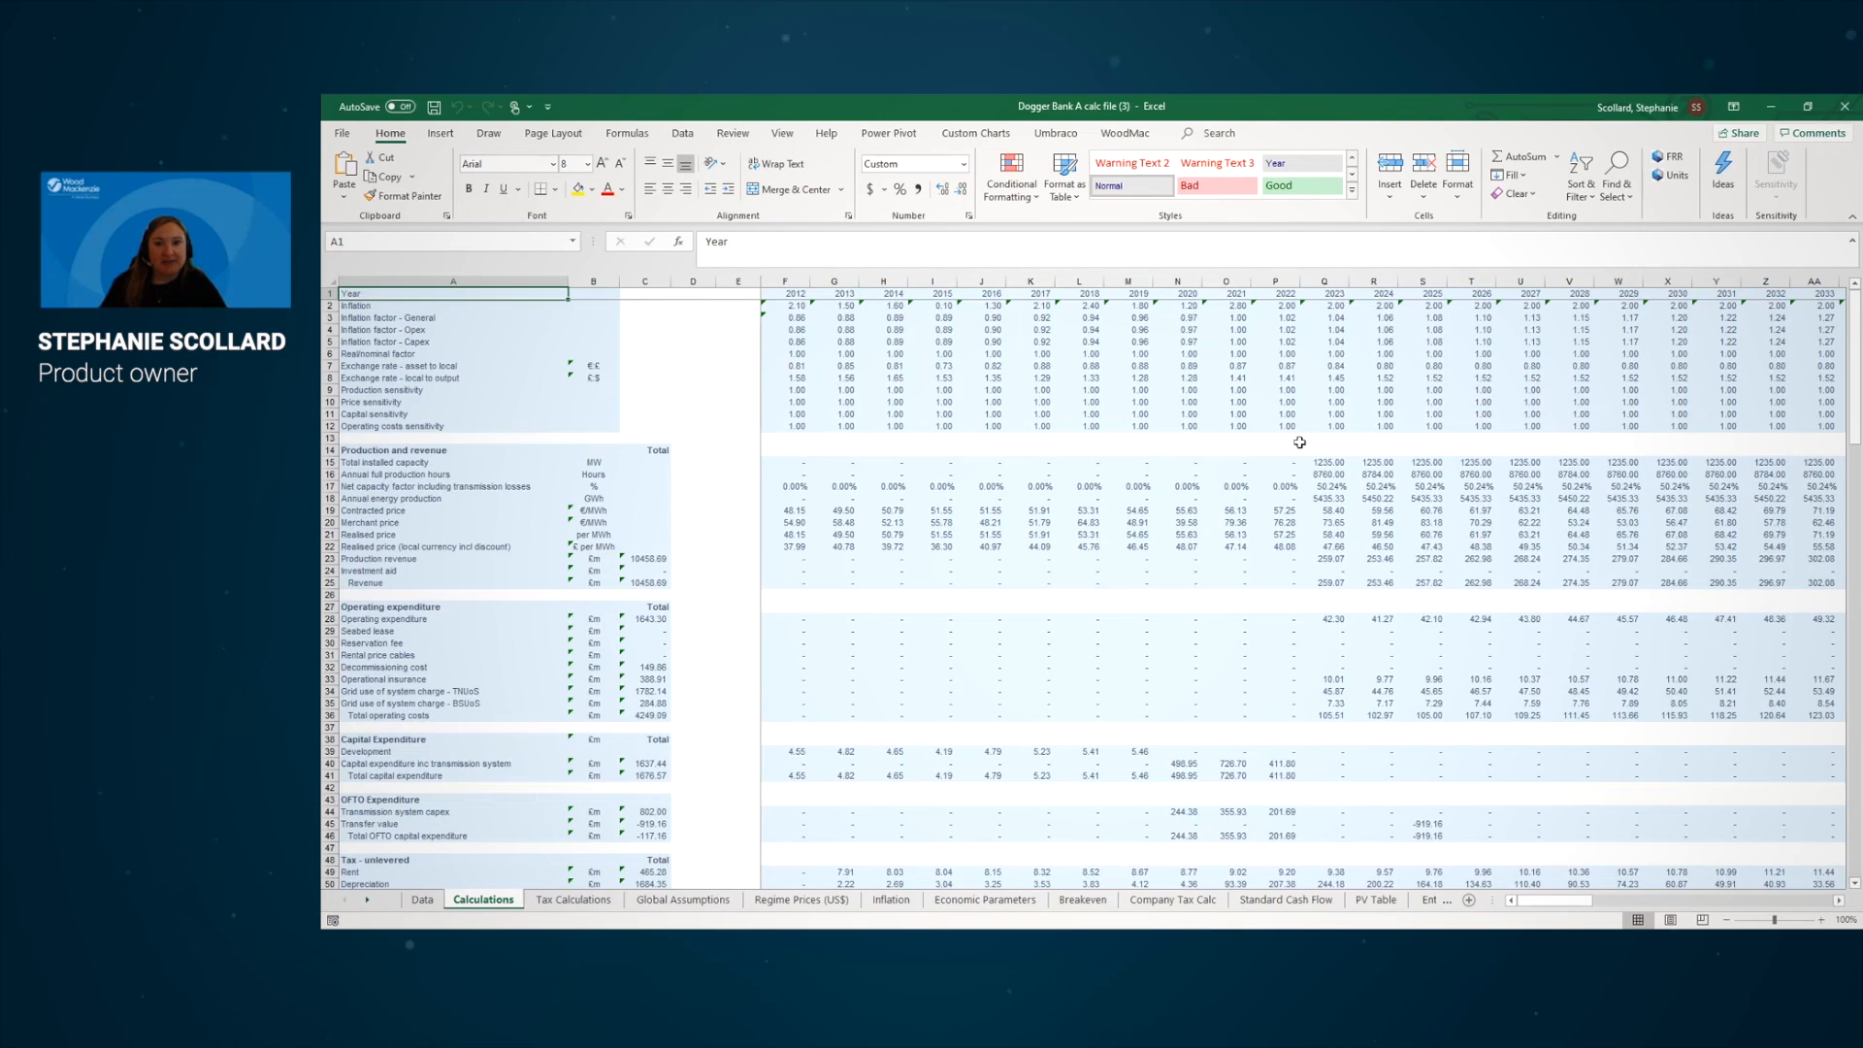
{"action": "mouse_move", "coordinate": [1107, 452]}
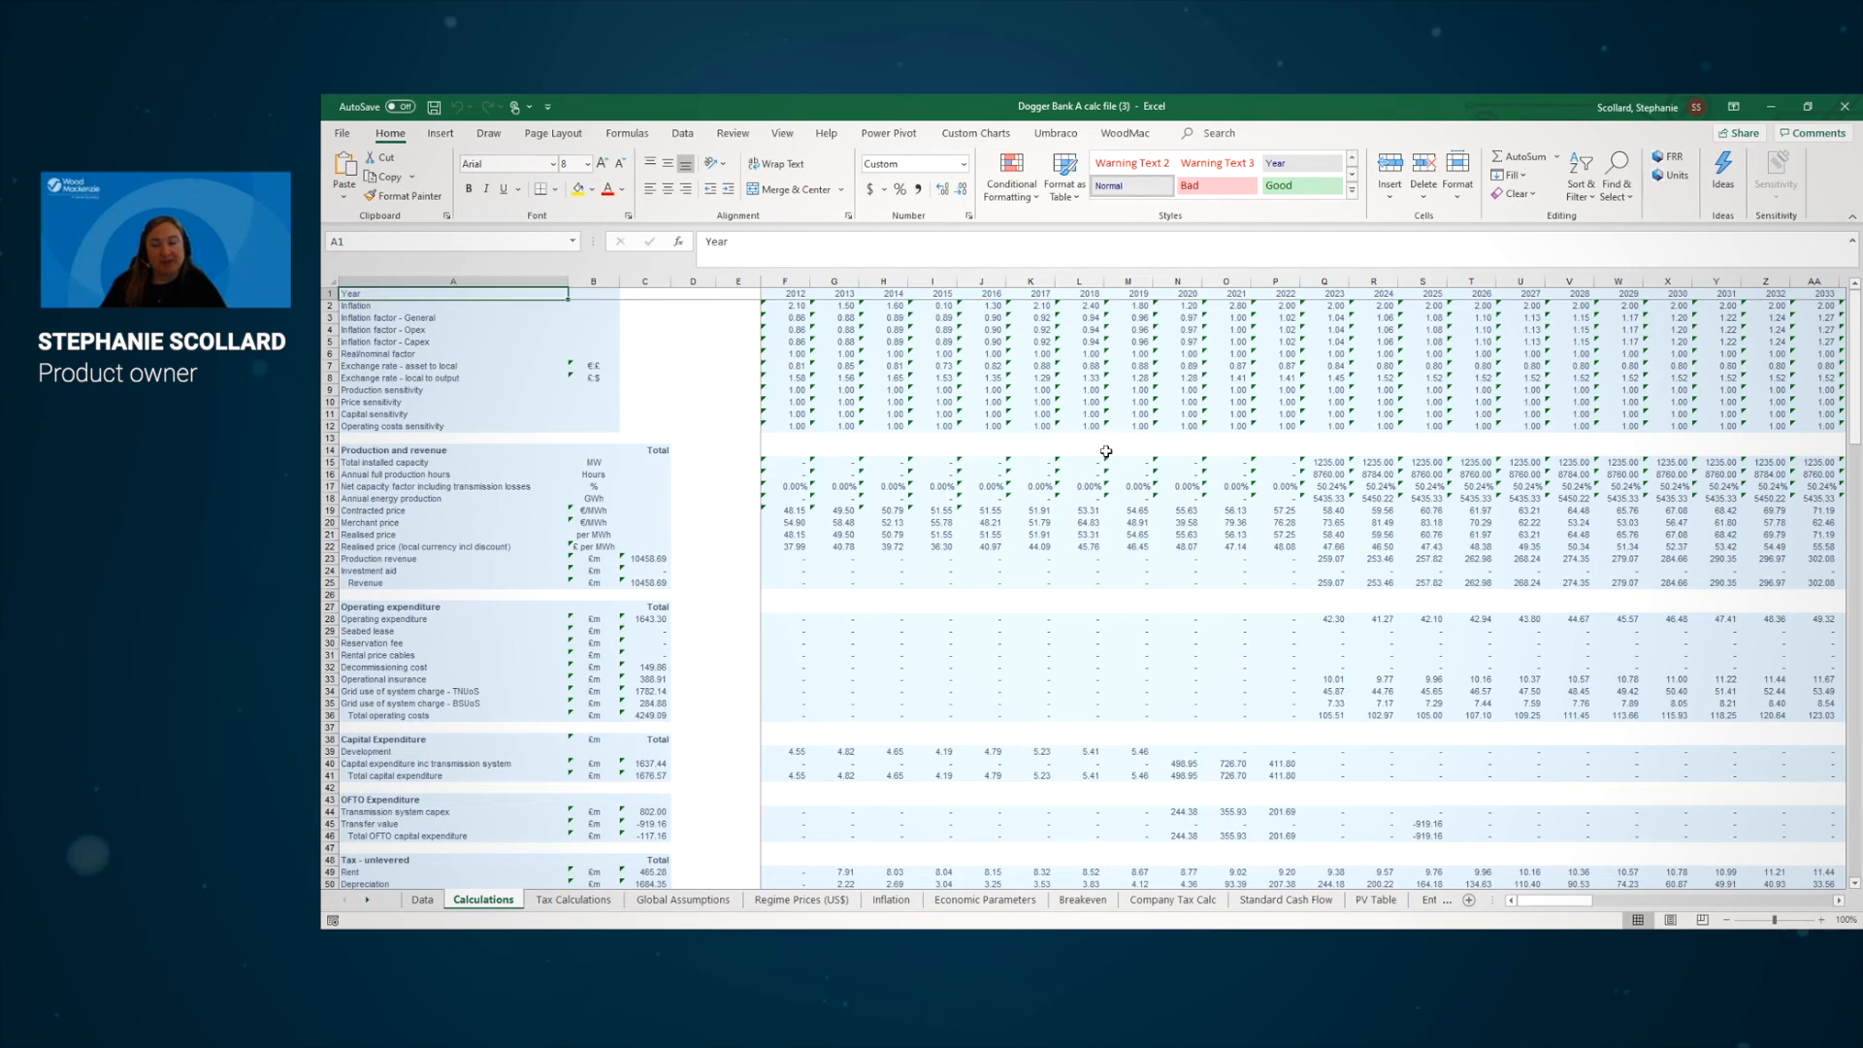